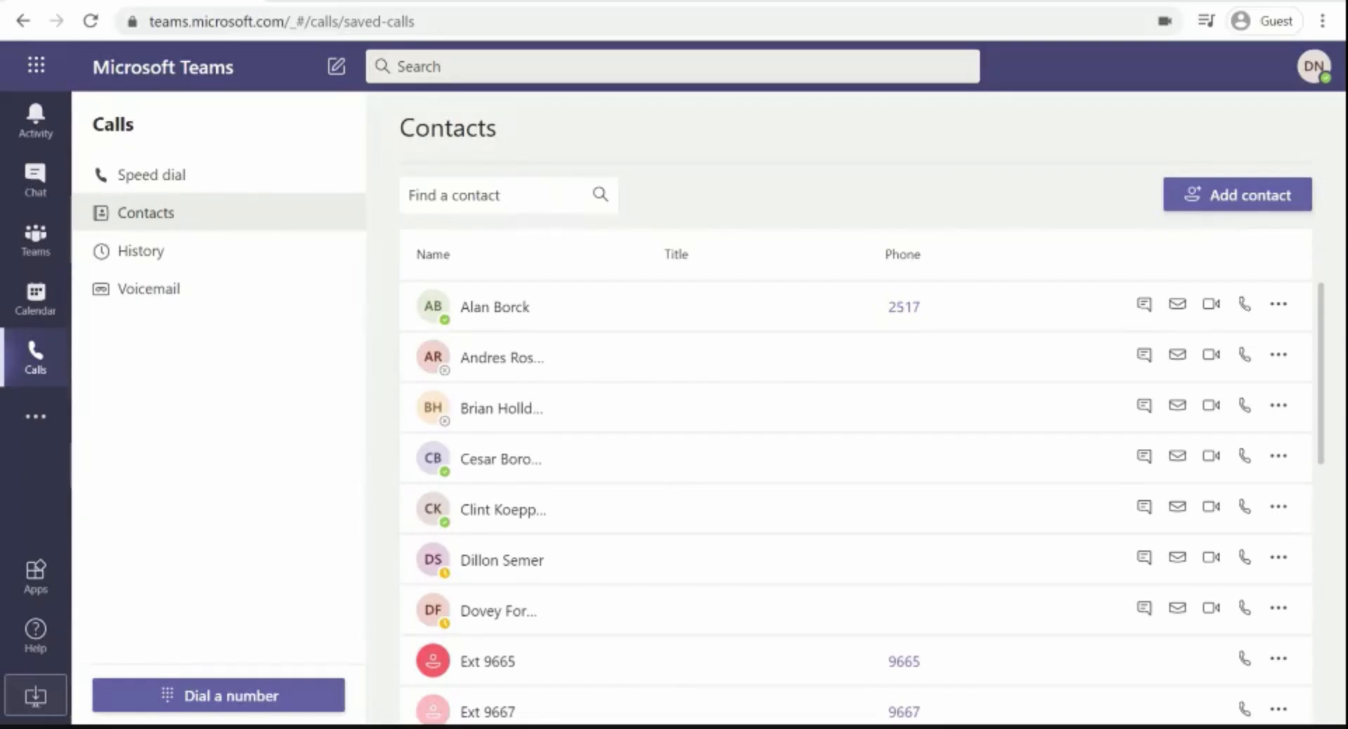
mouse_move(626, 600)
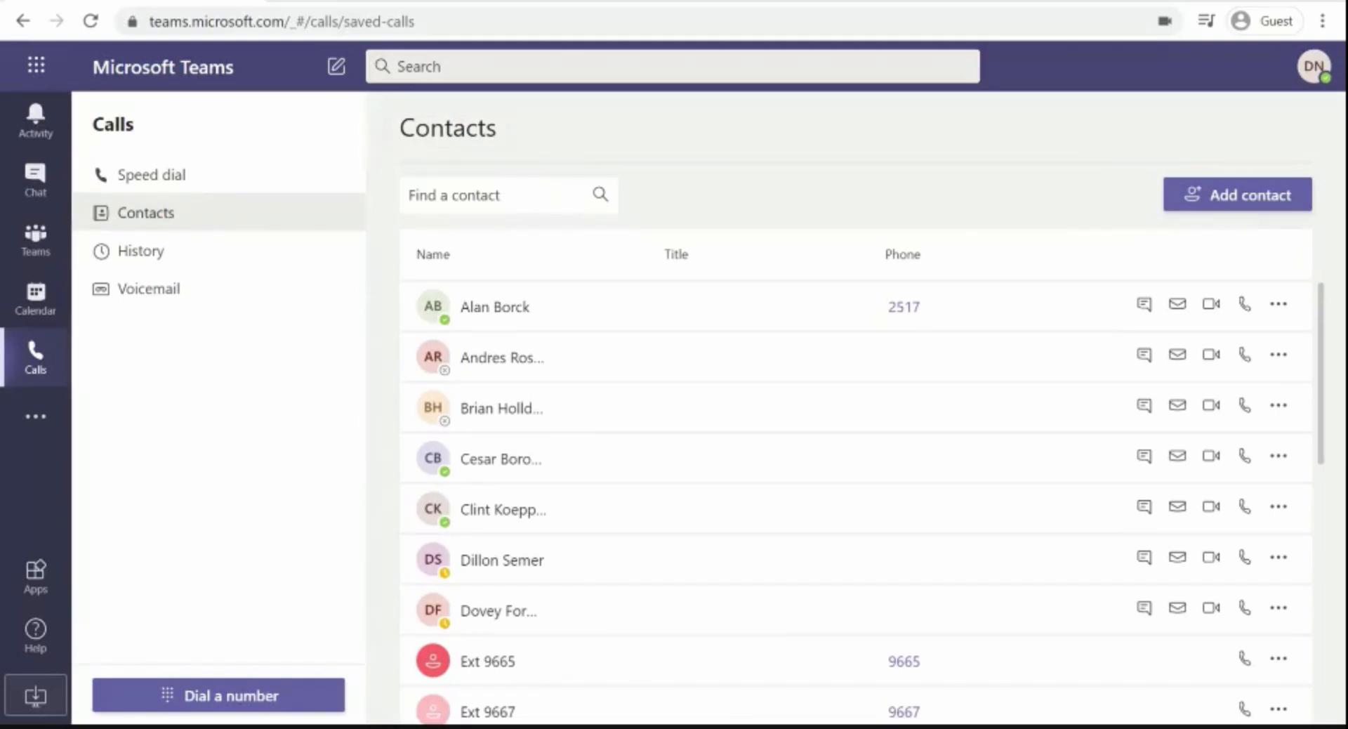
Bring up the dial pad beside the contacts list with the number field ready for input.
left_click(218, 695)
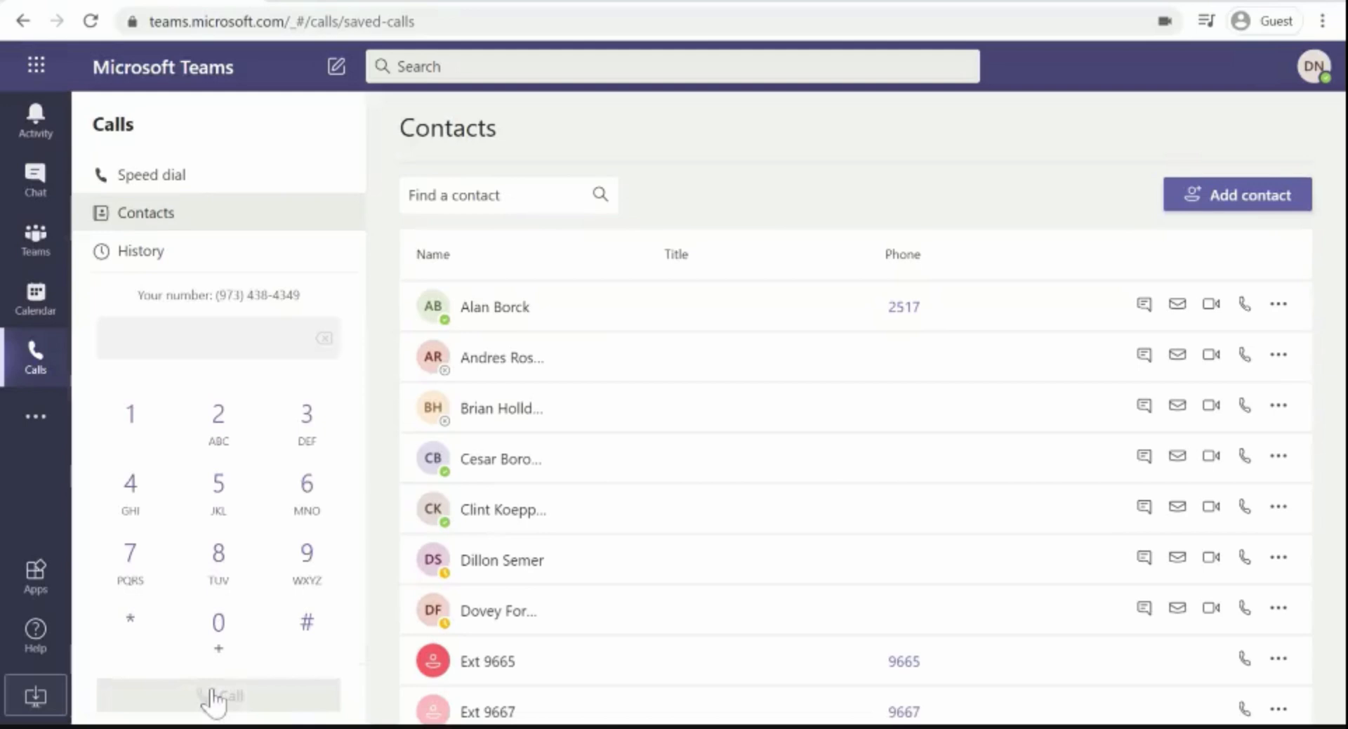
left_click(217, 337)
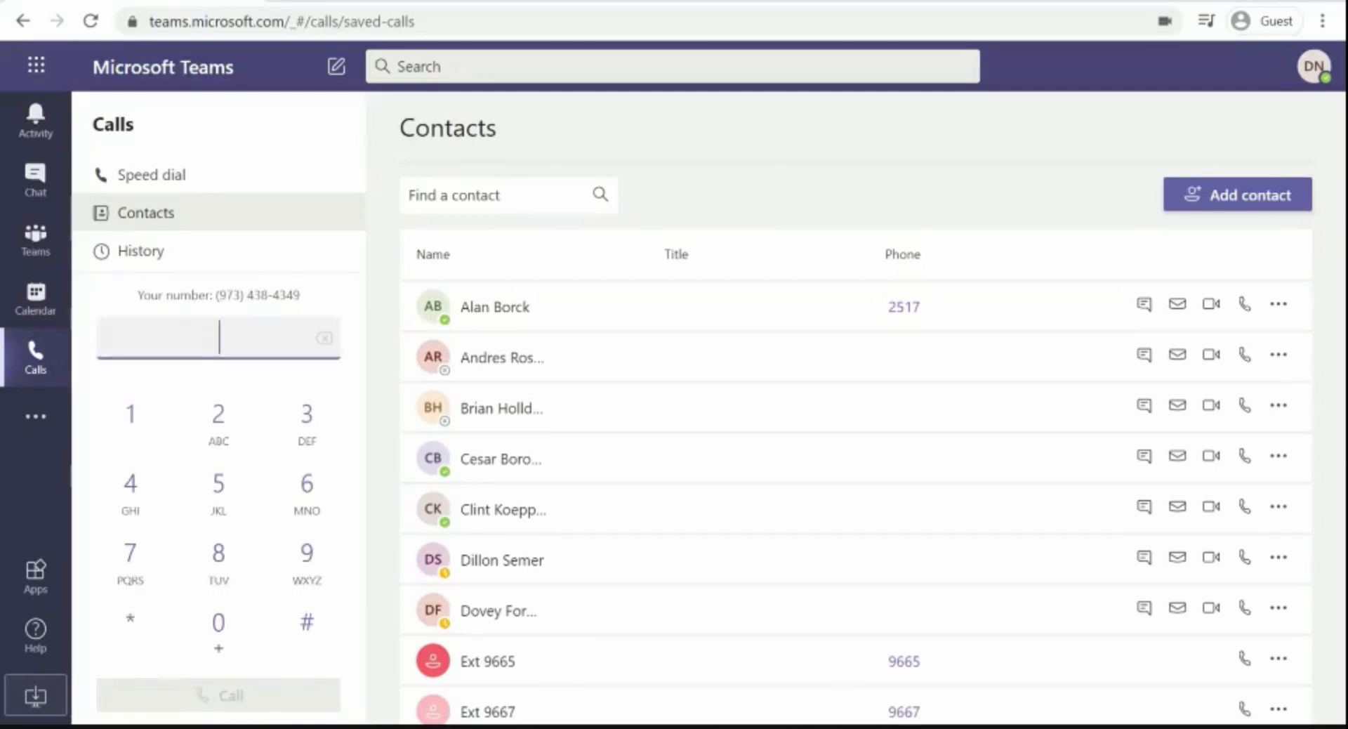
mouse_move(696, 313)
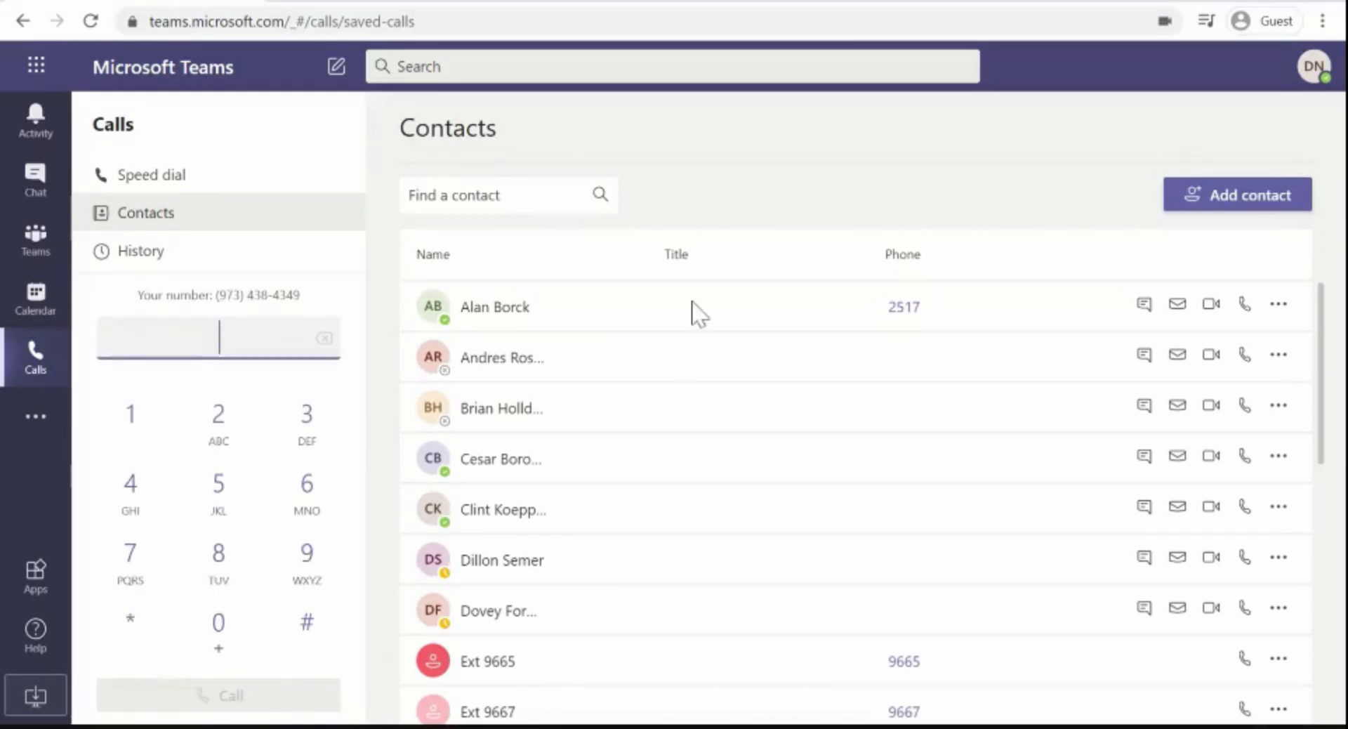
scroll("down", 3)
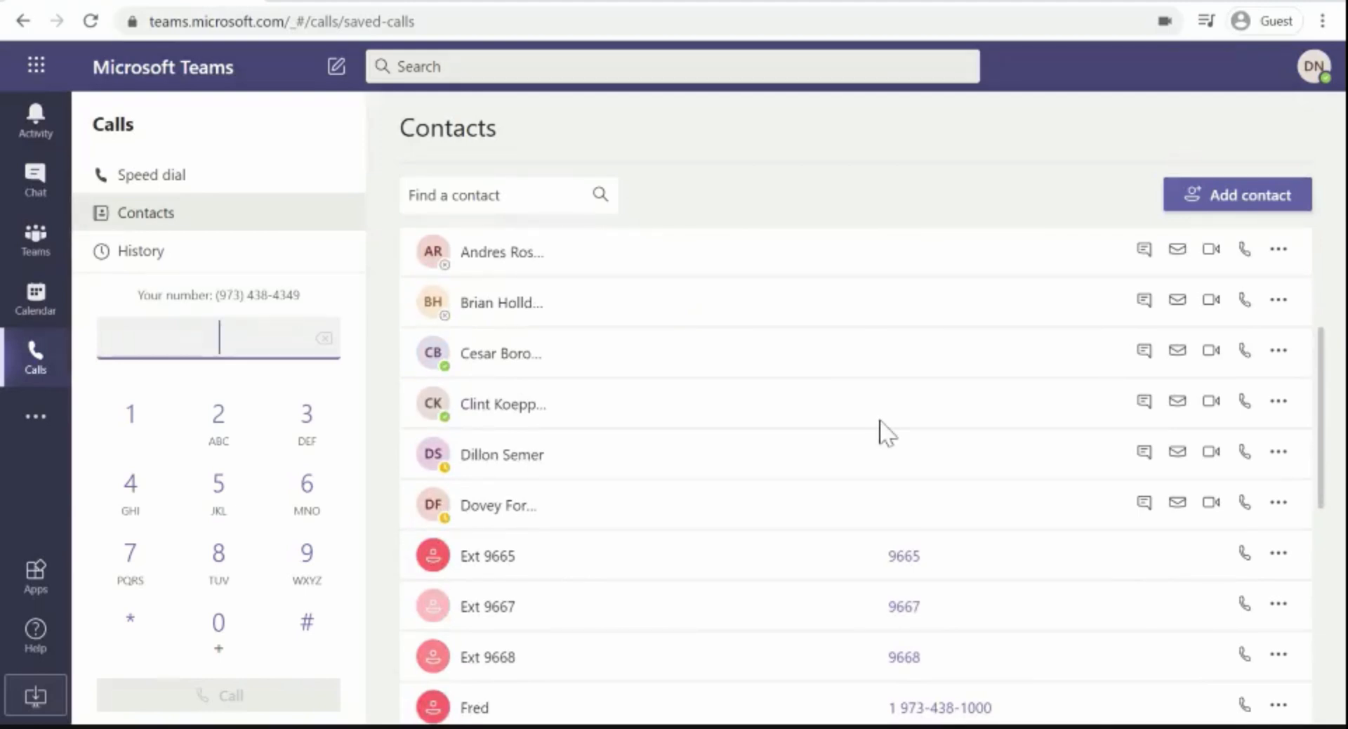
mouse_move(1244, 554)
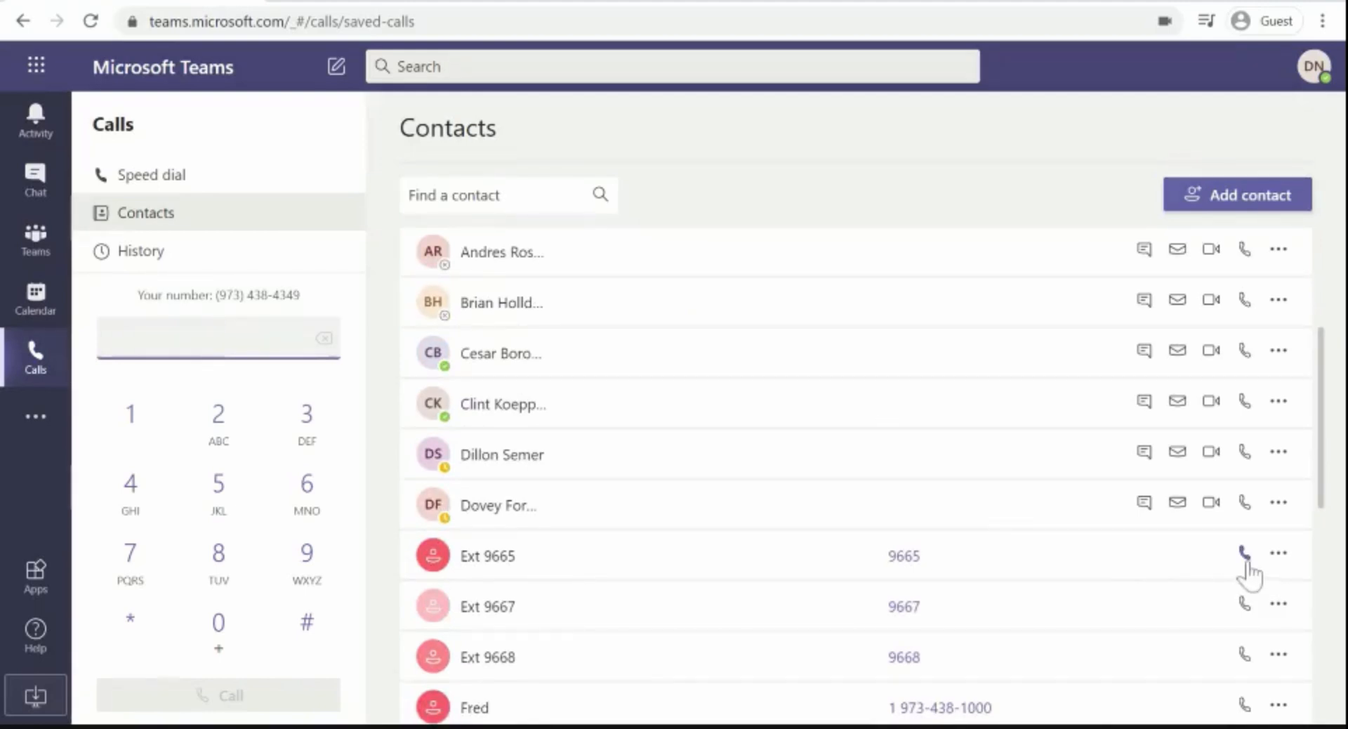
mouse_move(1251, 567)
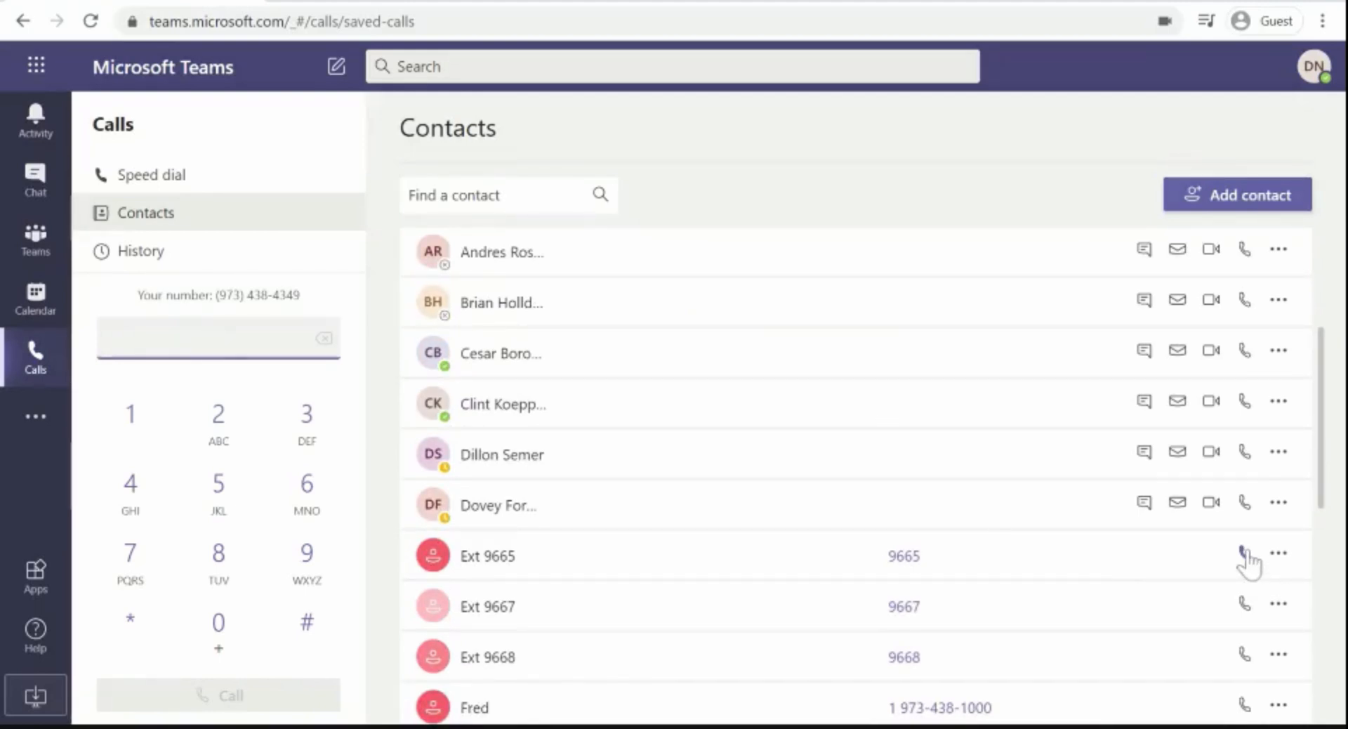
Call Ext 9665, then toggle mute and show and hide the in-call dial pad.
left_click(1244, 555)
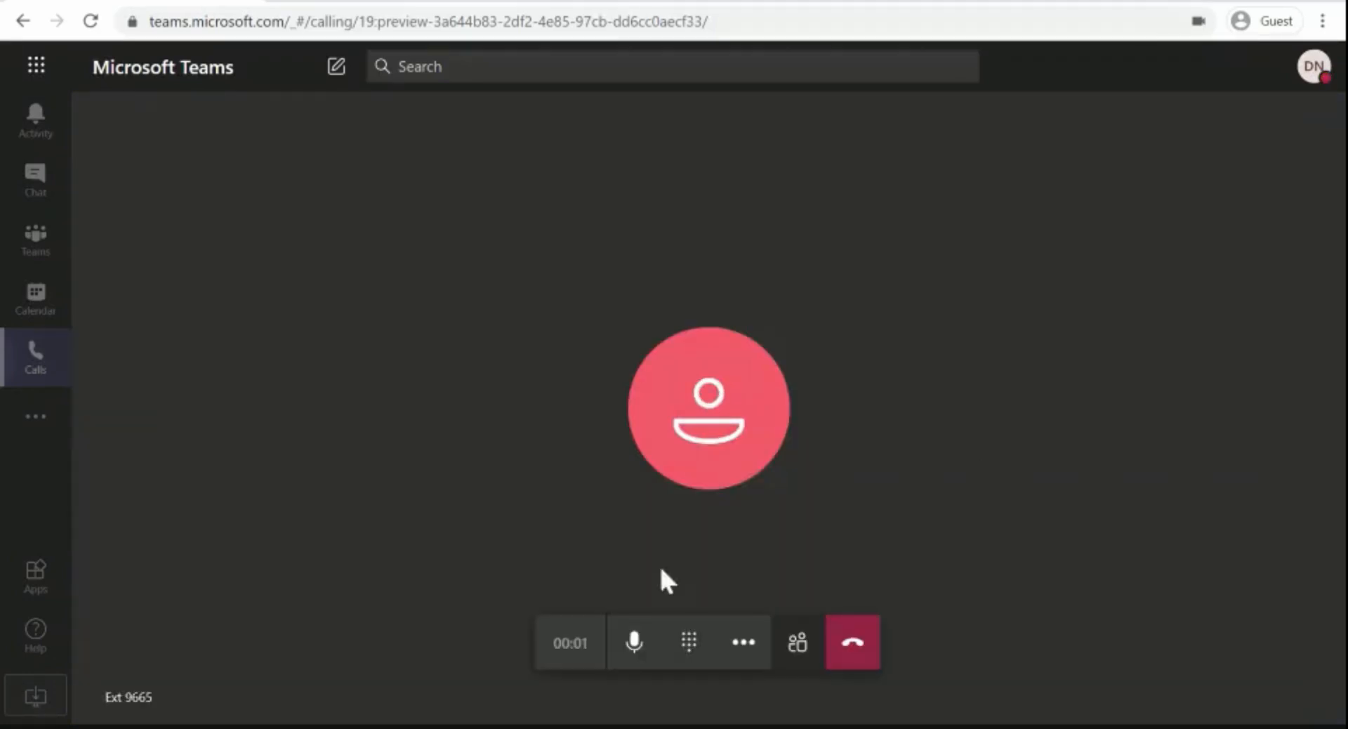
left_click(633, 641)
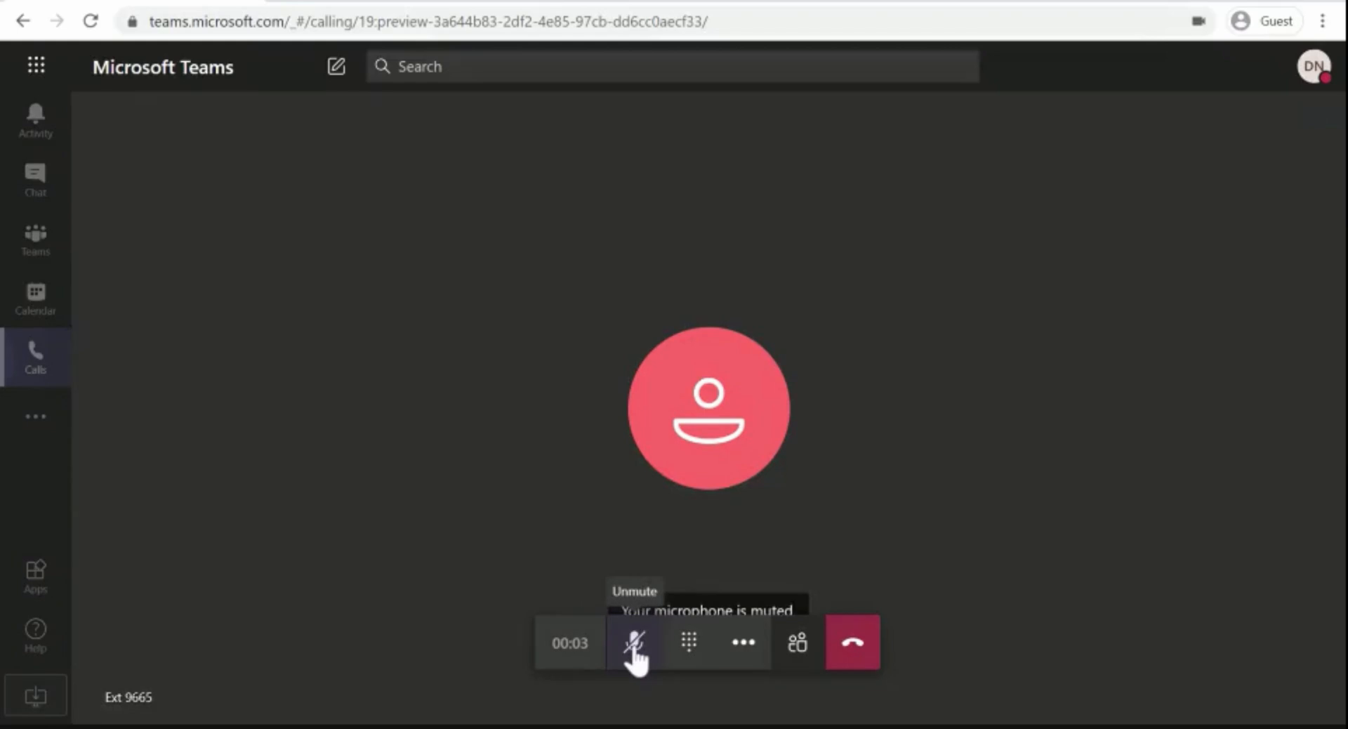
left_click(688, 642)
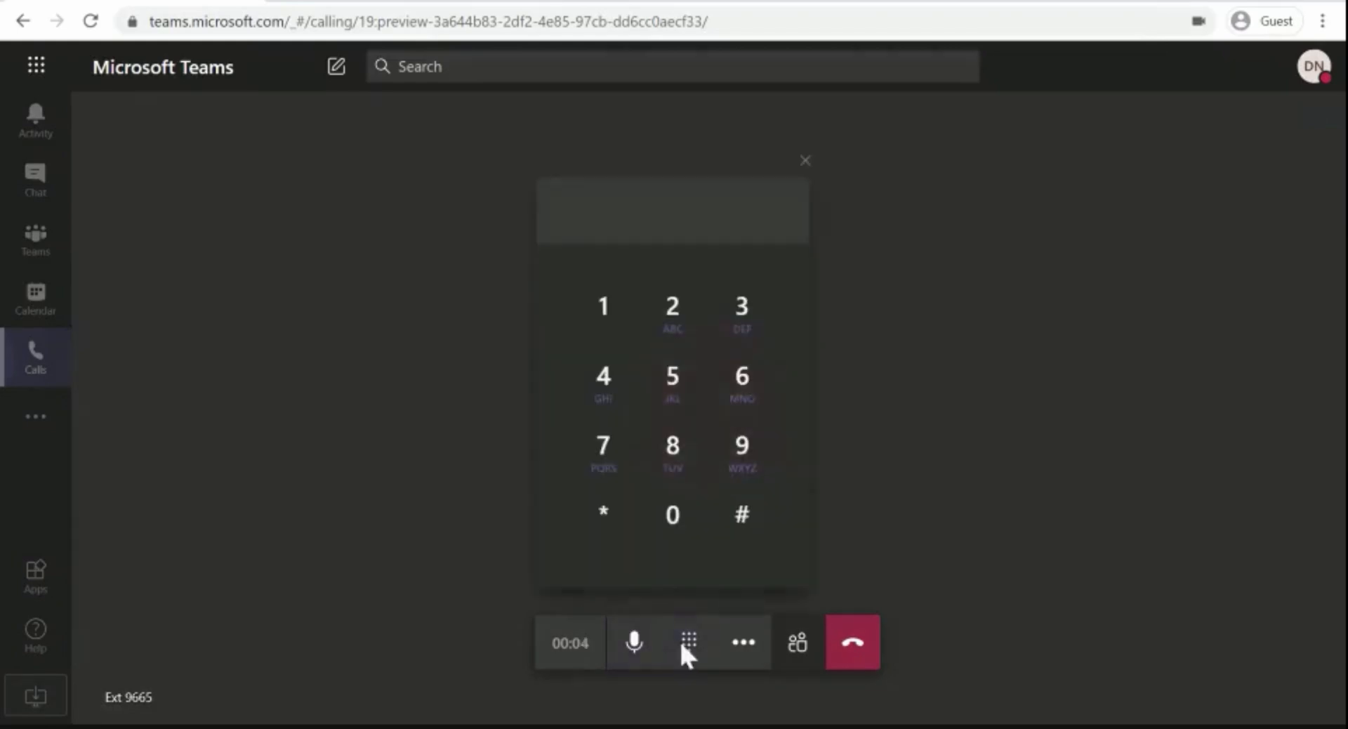
left_click(741, 641)
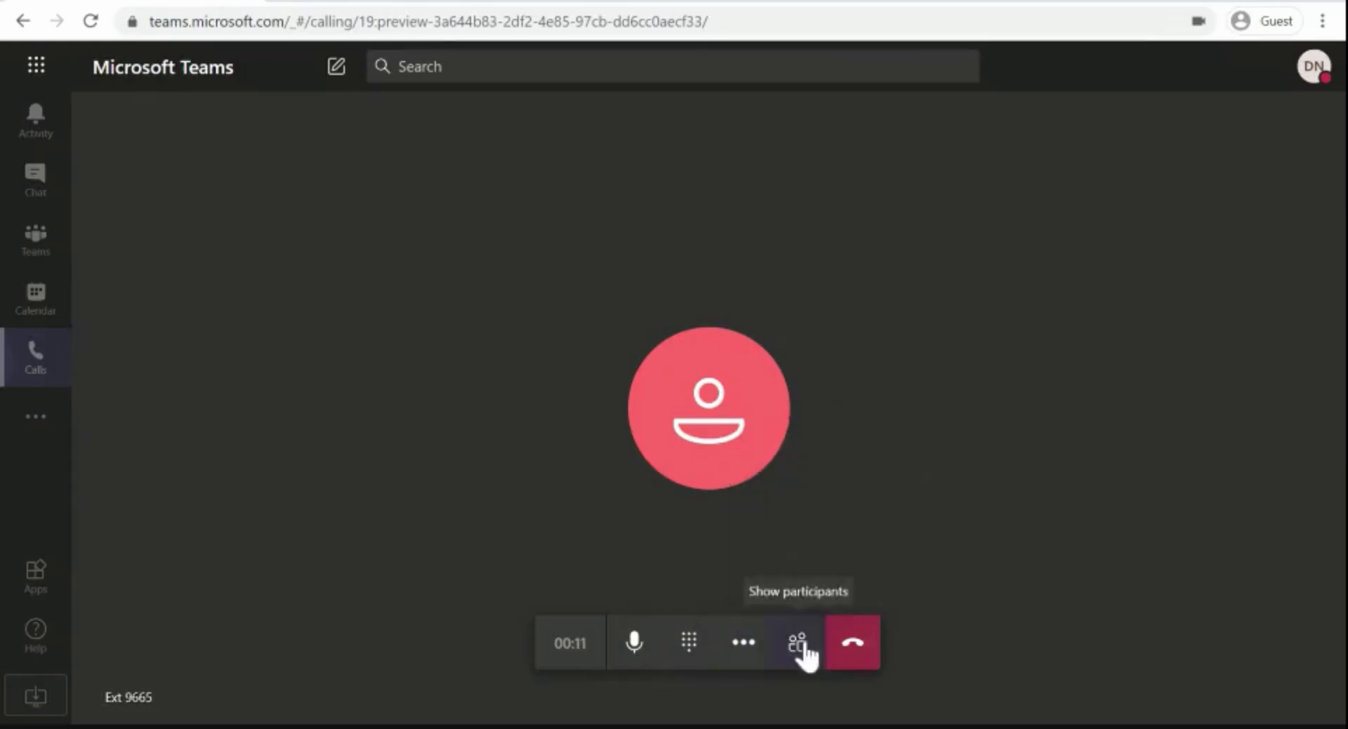
left_click(796, 642)
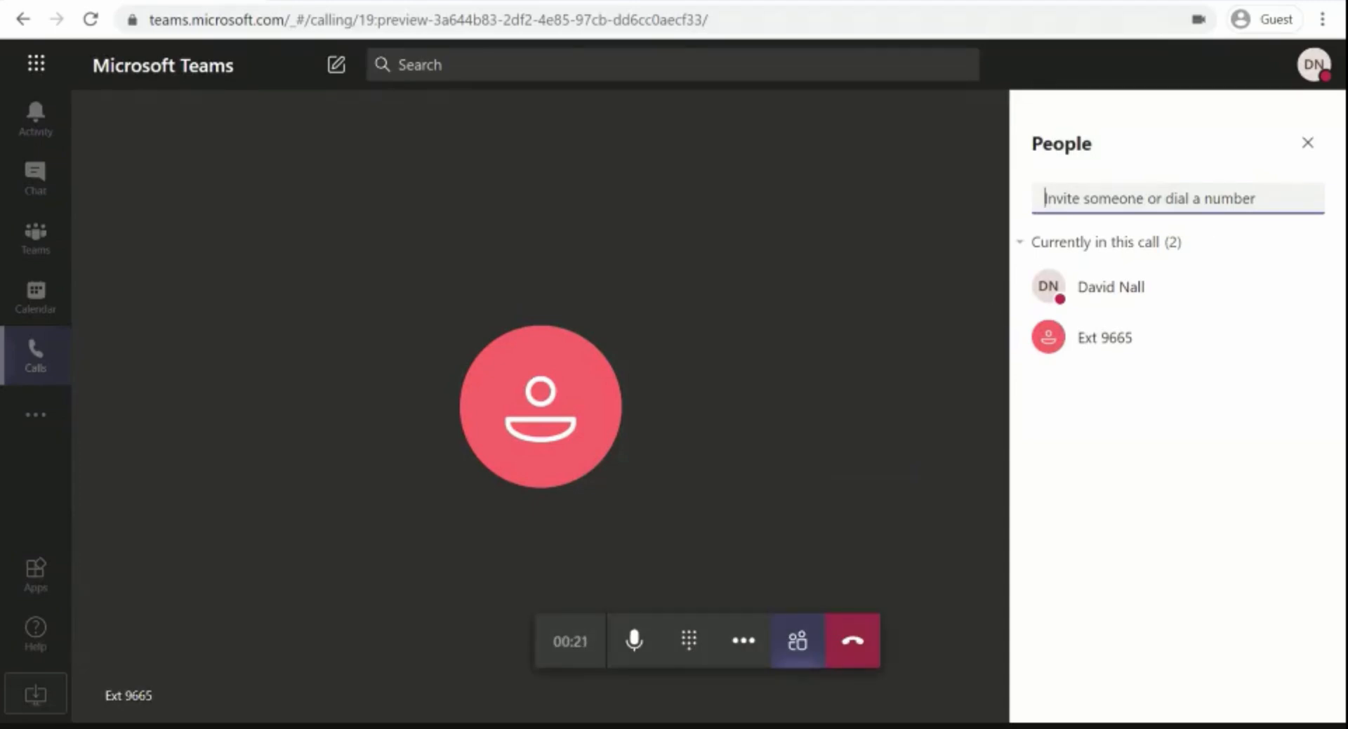
type("197")
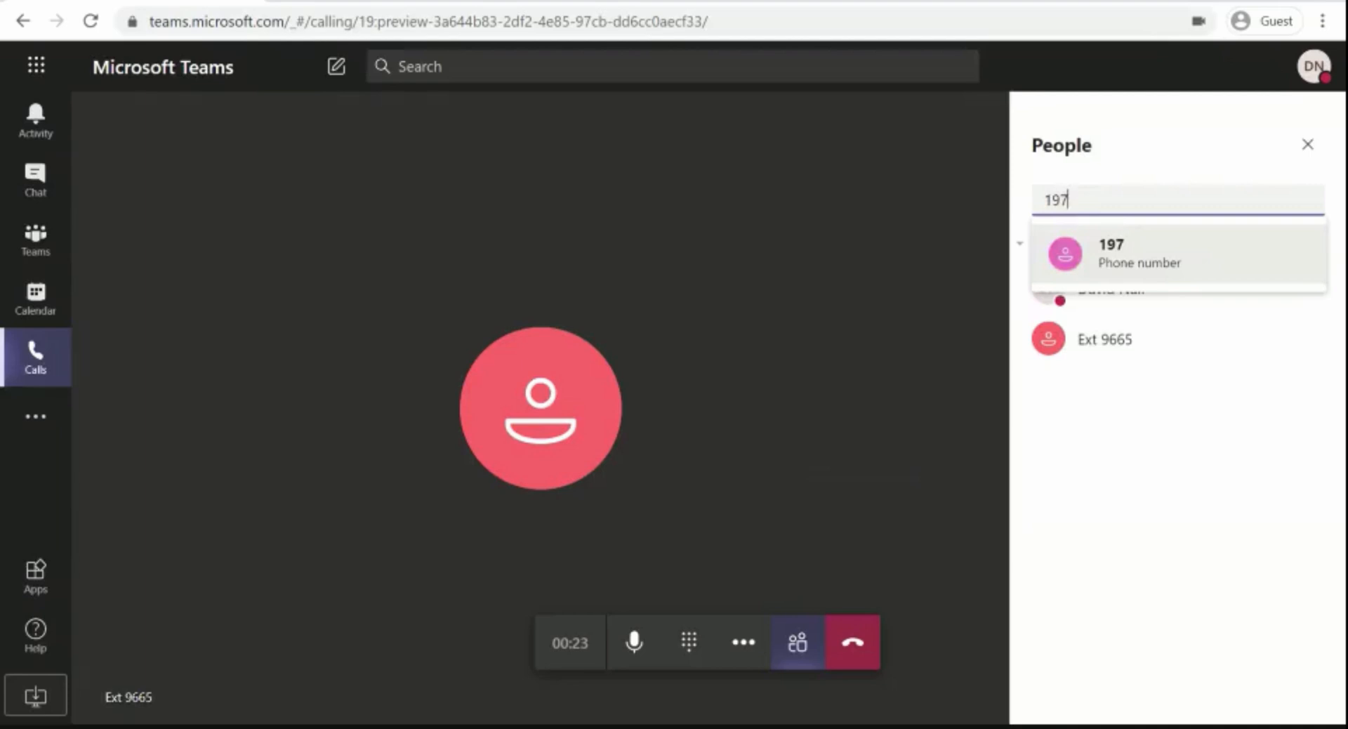
type("3438")
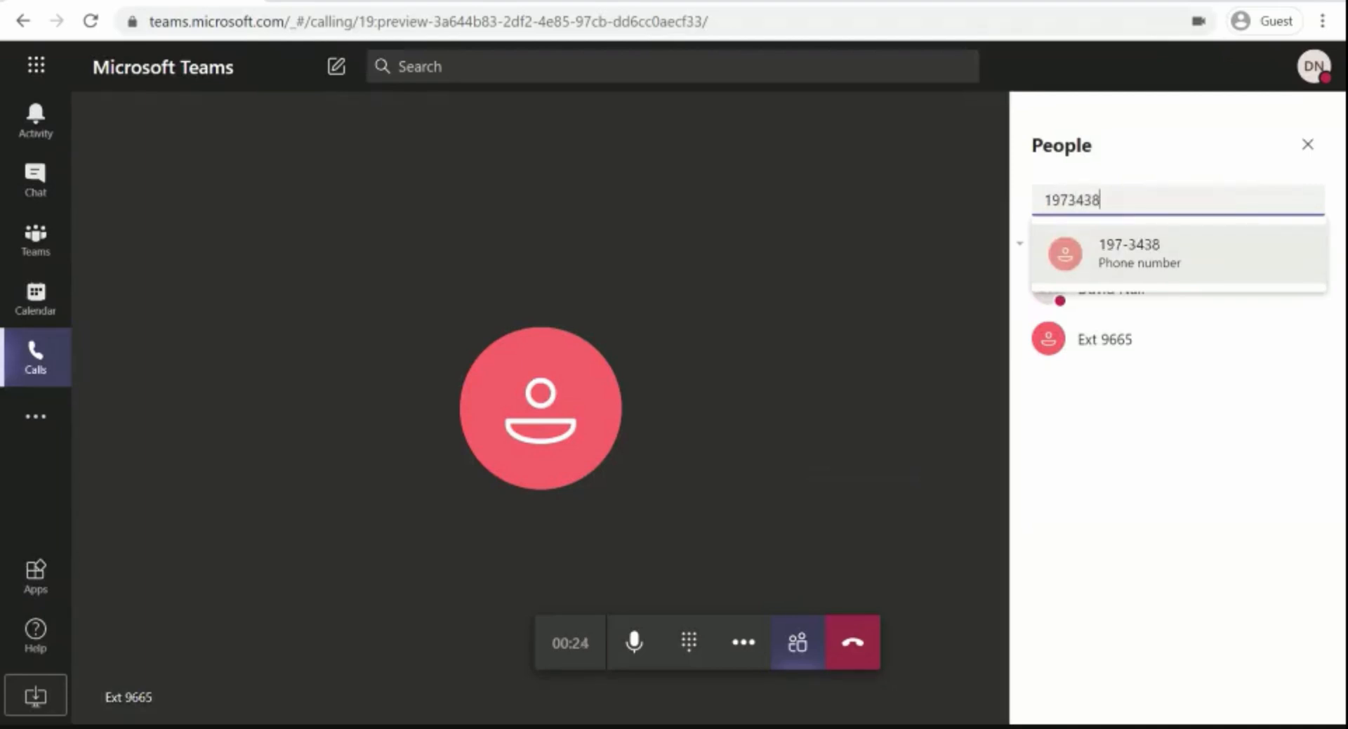
type("1000")
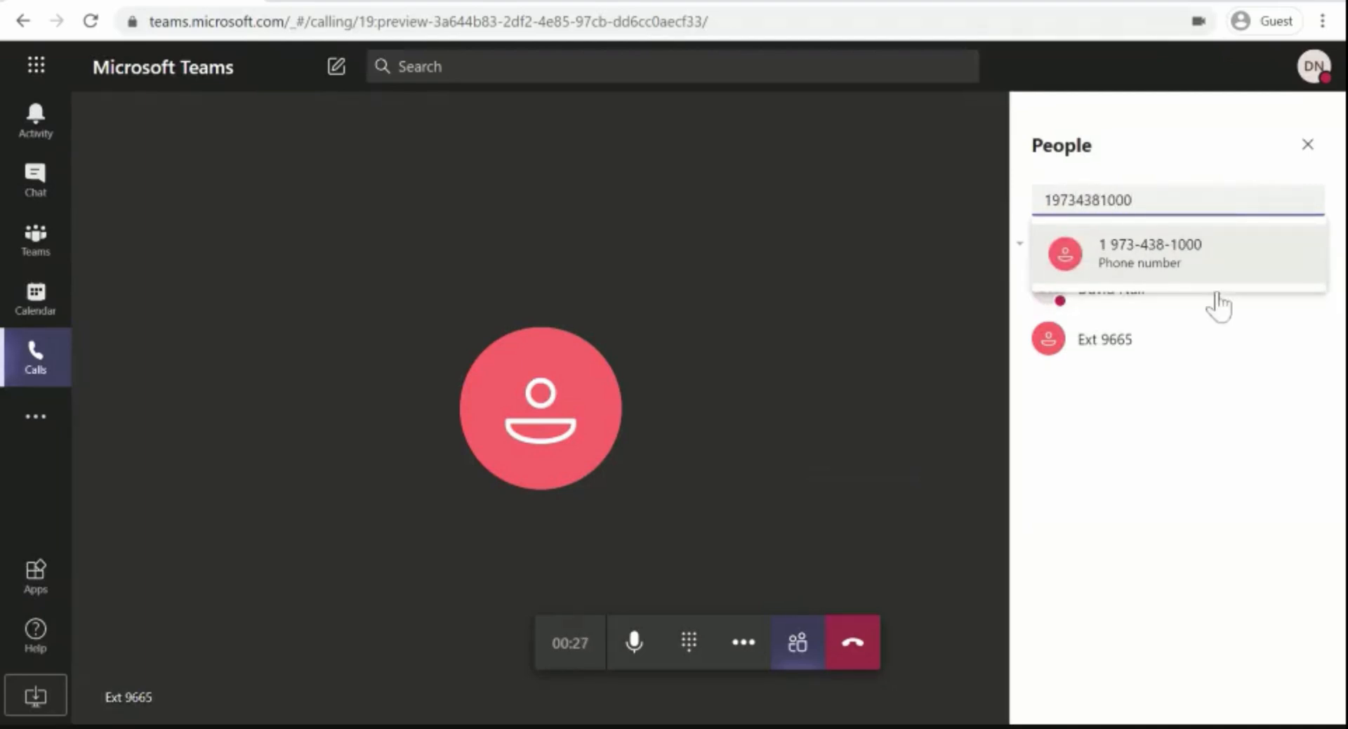
left_click(1150, 253)
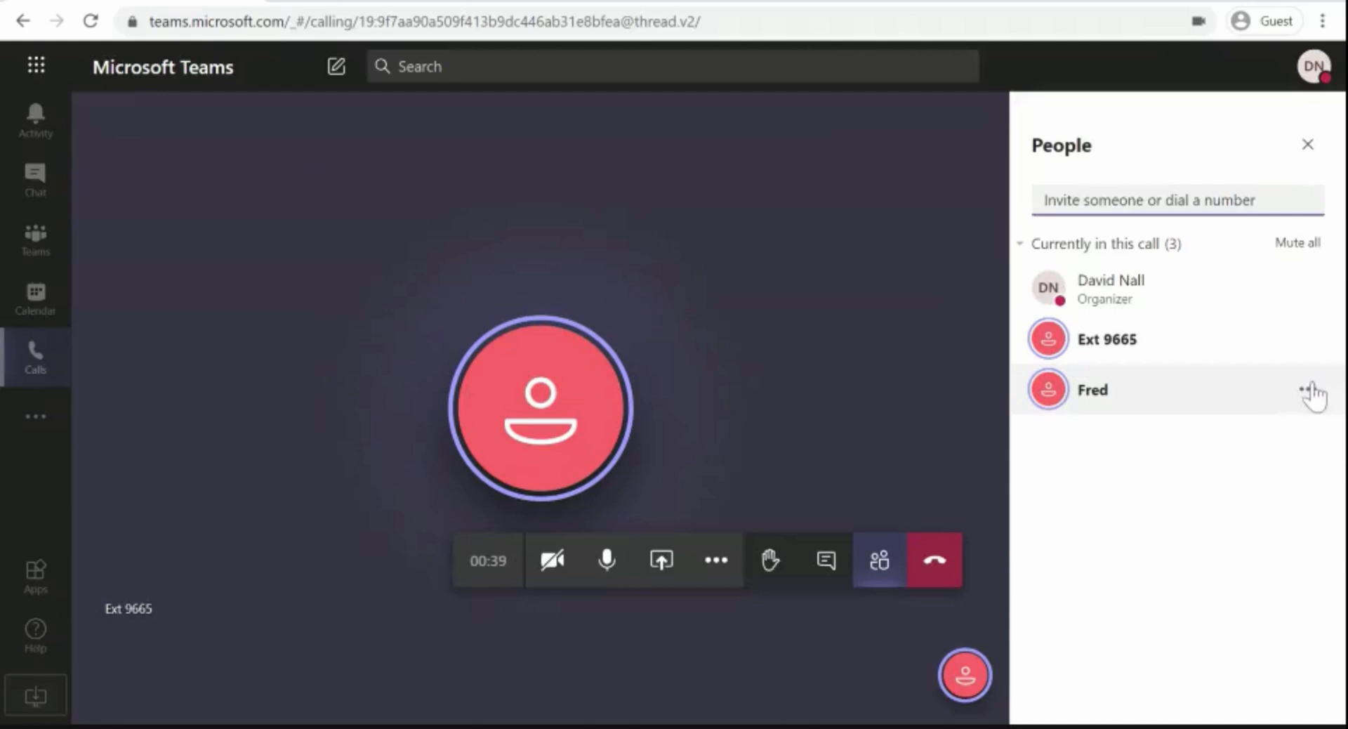
Remove Fred via his participant options and close the People pane.
left_click(1308, 390)
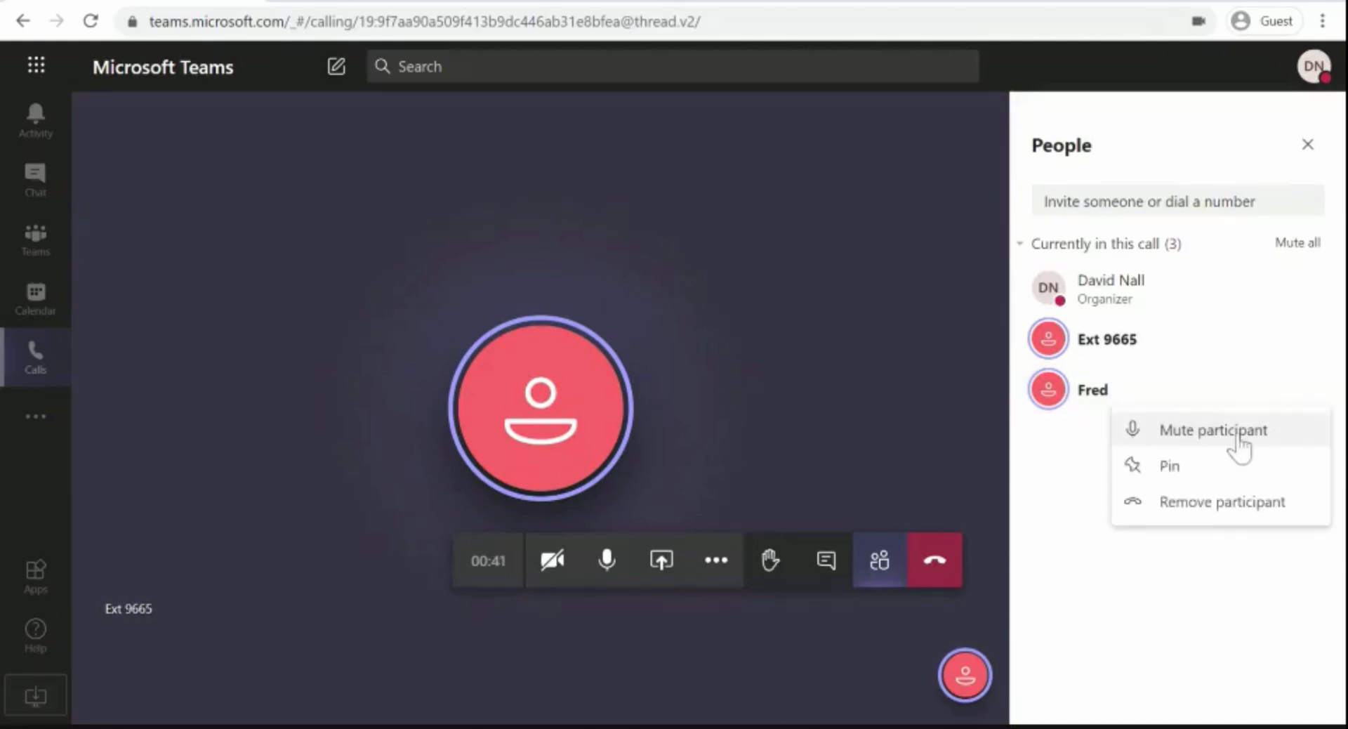
mouse_move(1197, 520)
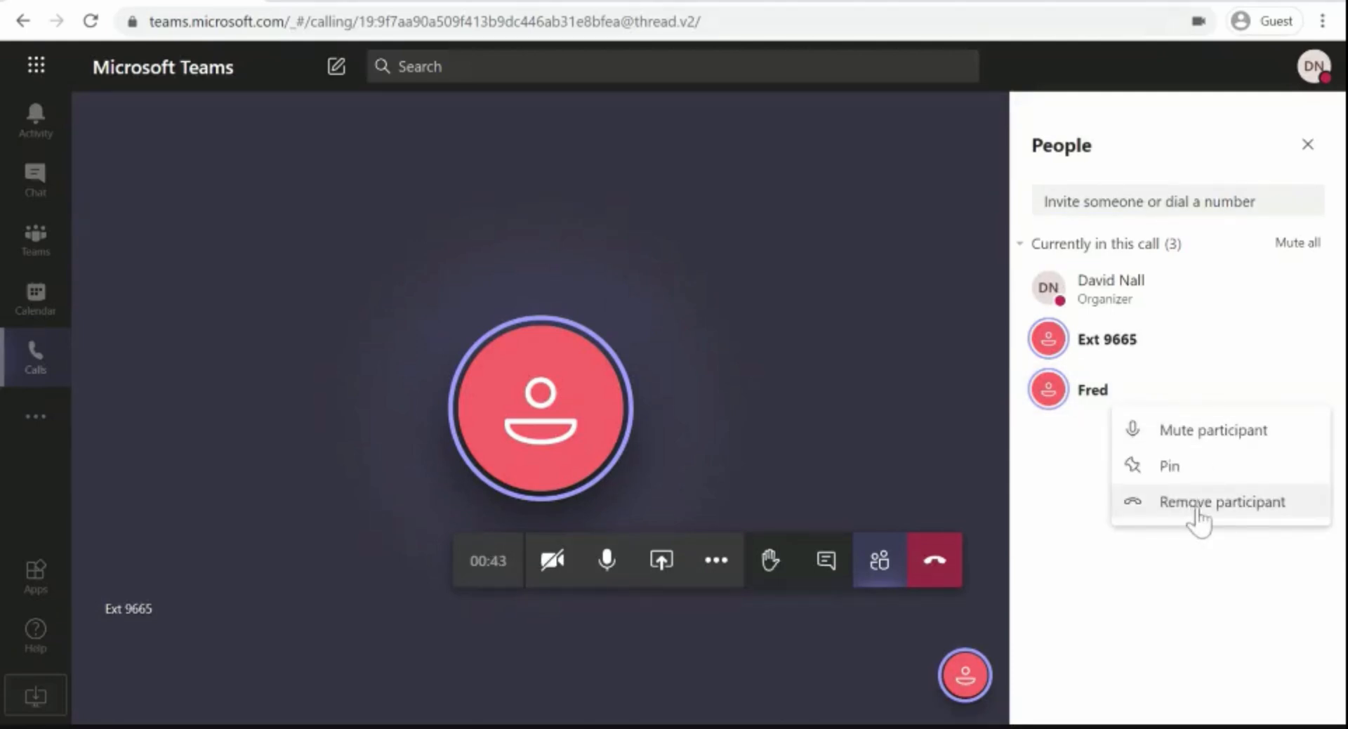
left_click(1221, 502)
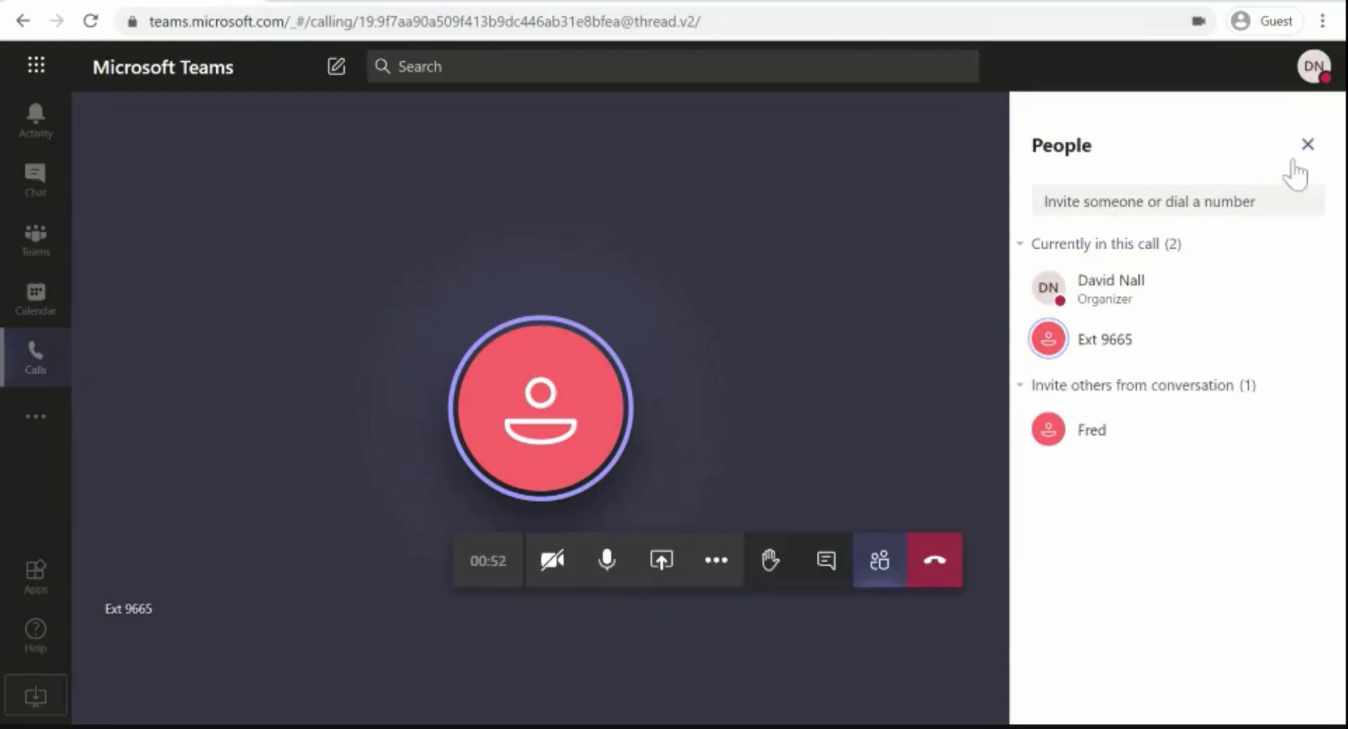
left_click(934, 559)
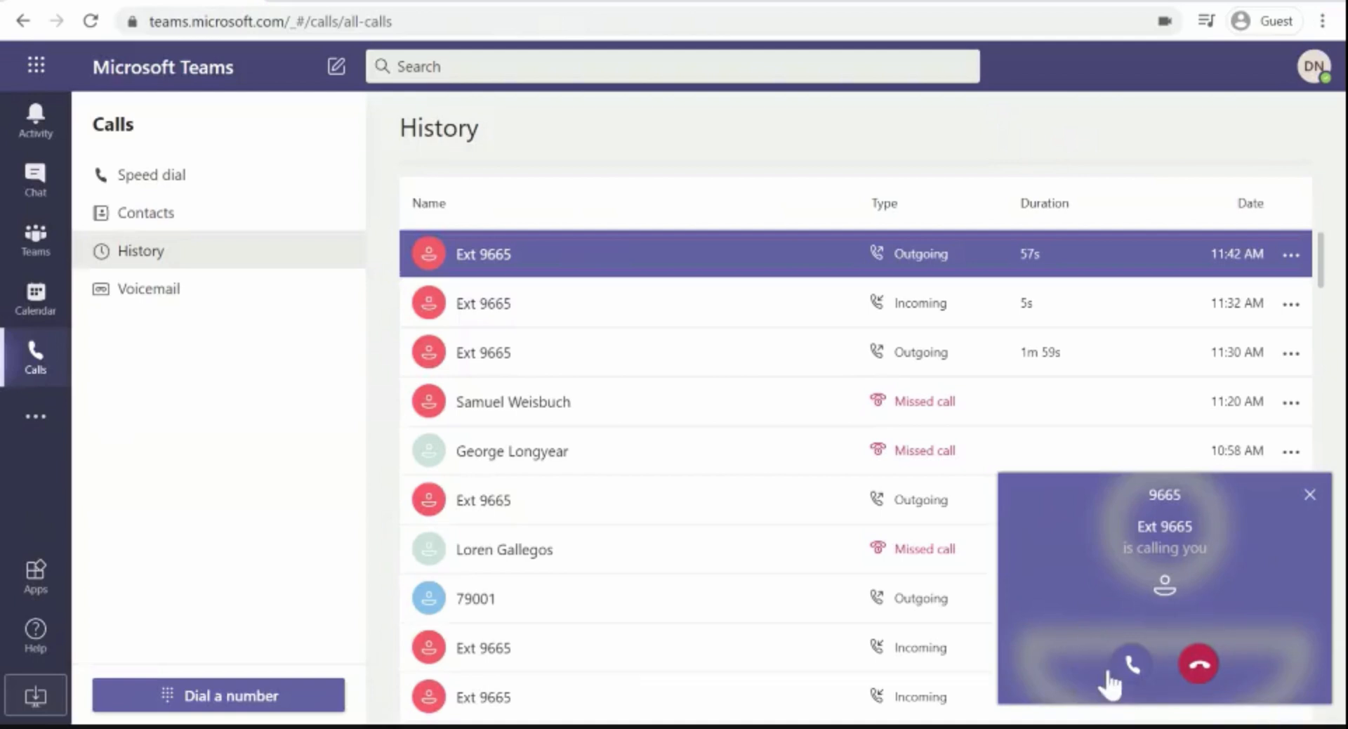
mouse_move(1086, 567)
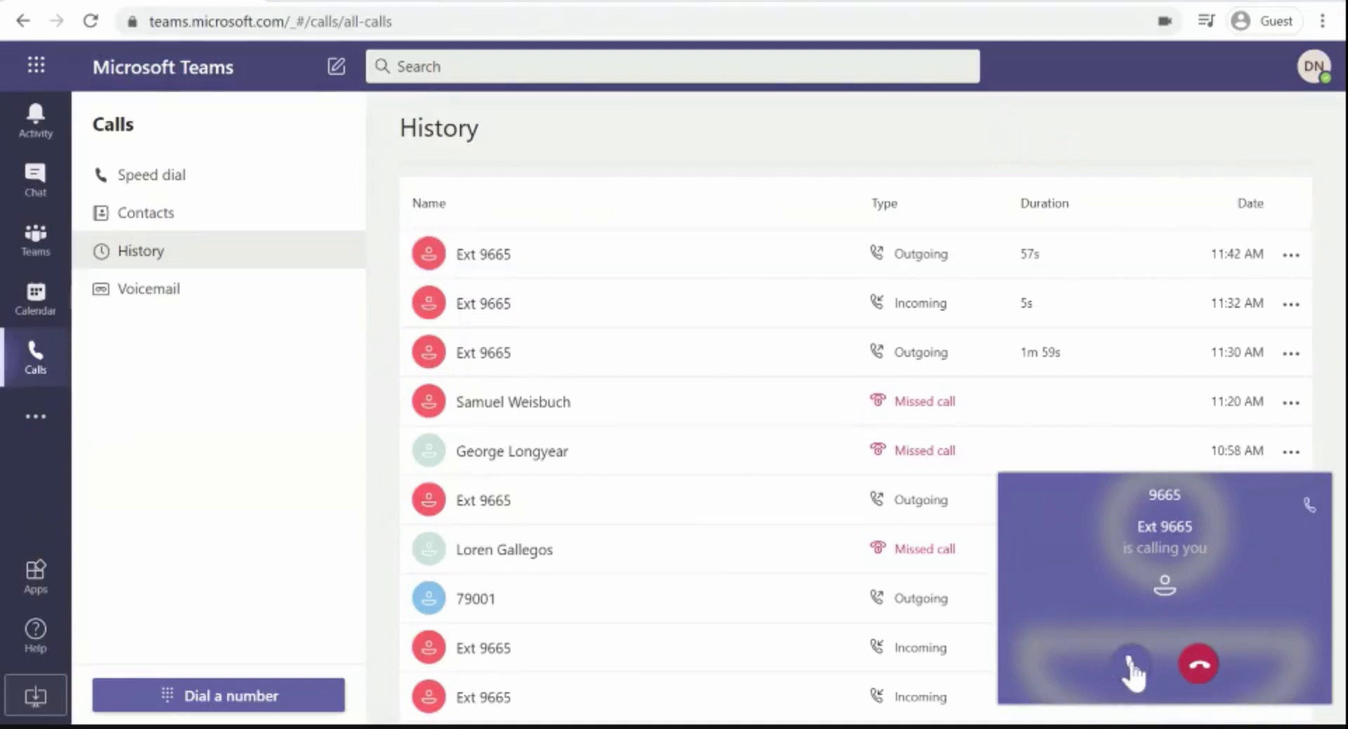
Answer Ext 9665's incoming call, glance at More actions, then hang up.
left_click(1132, 662)
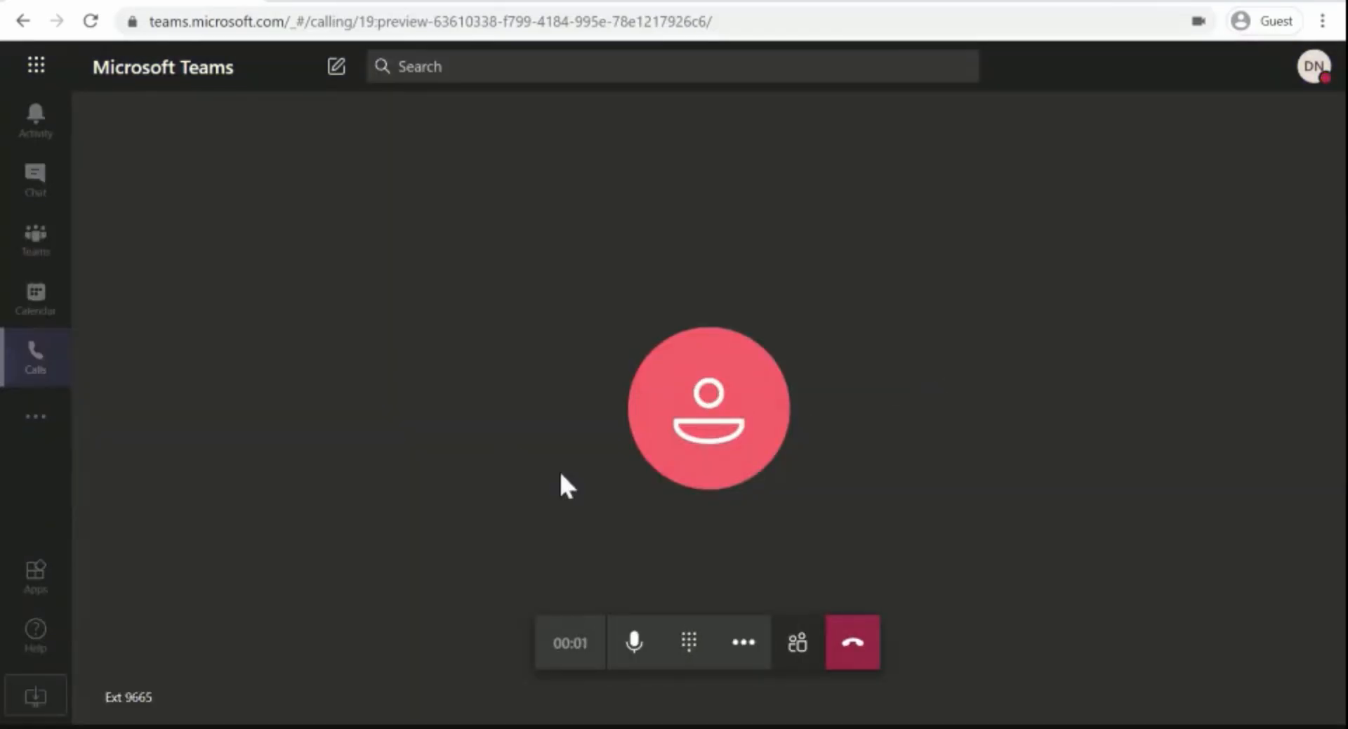
mouse_move(688, 641)
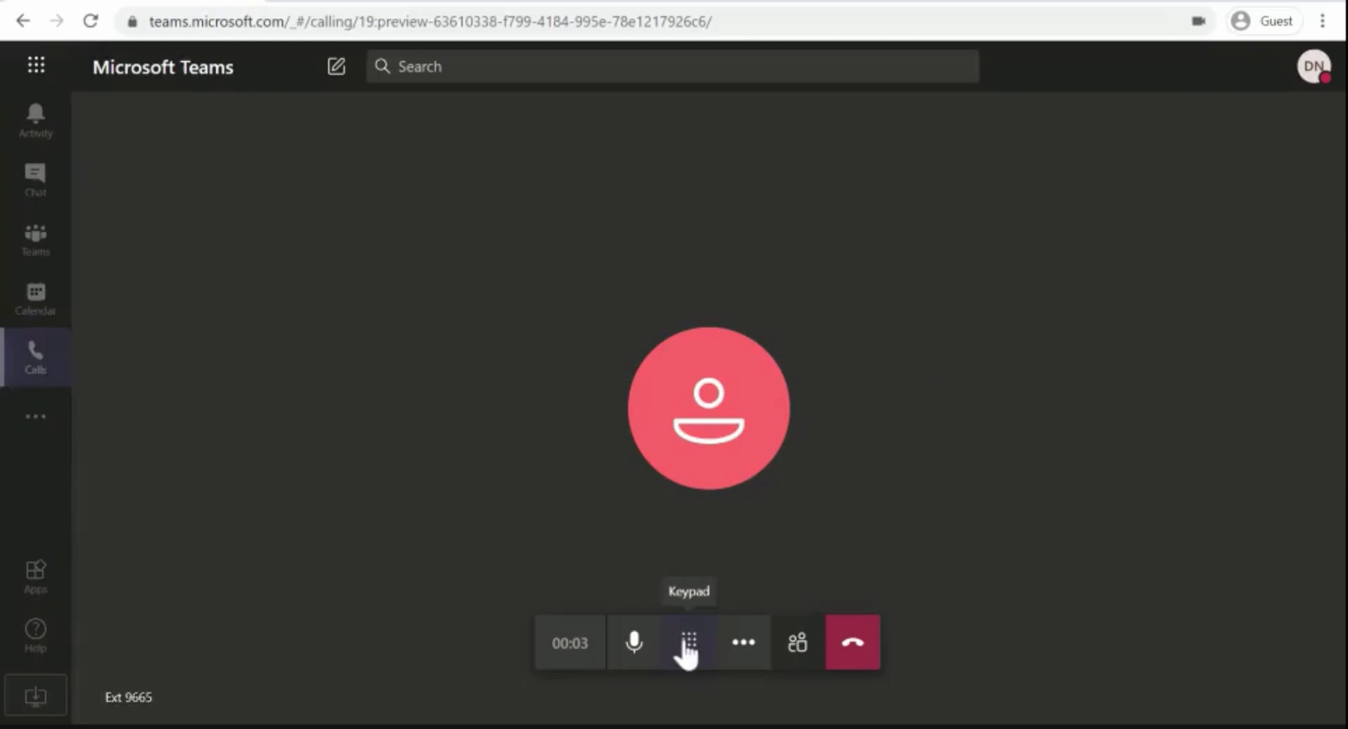
left_click(742, 642)
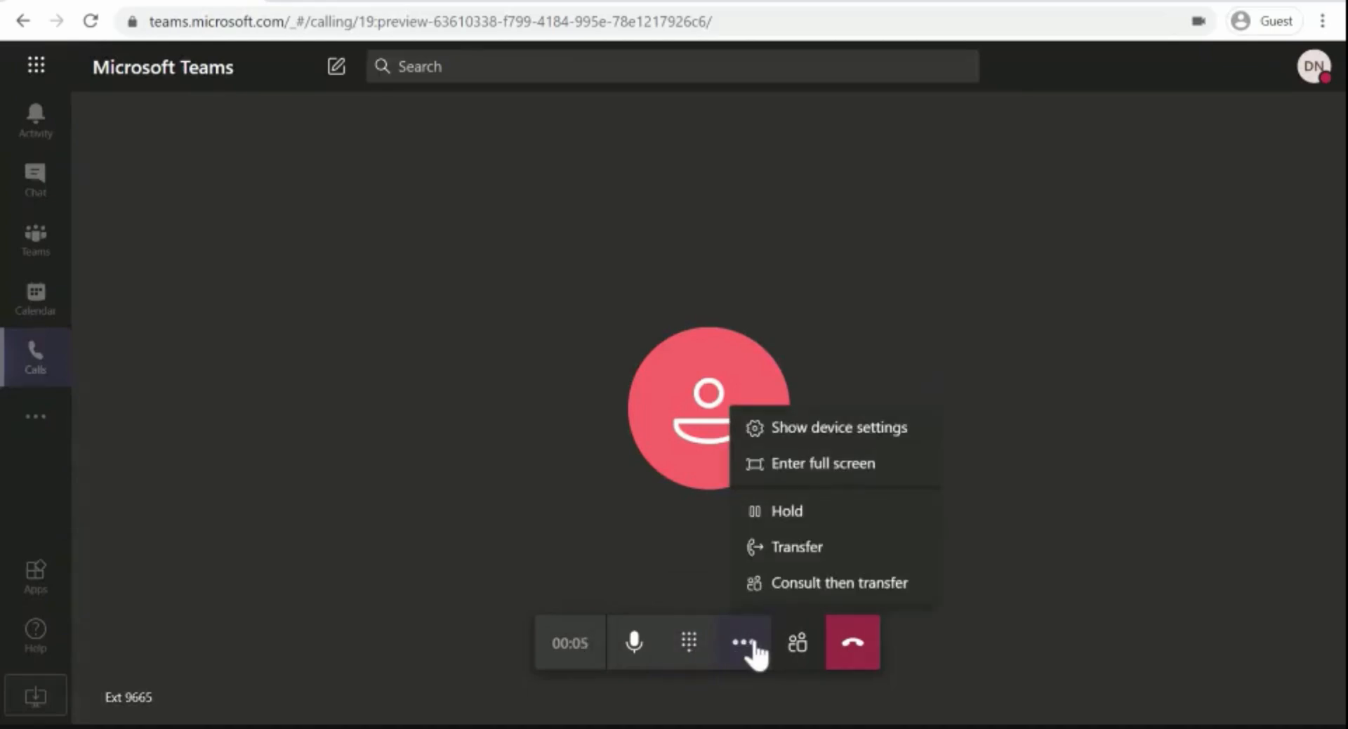
left_click(975, 630)
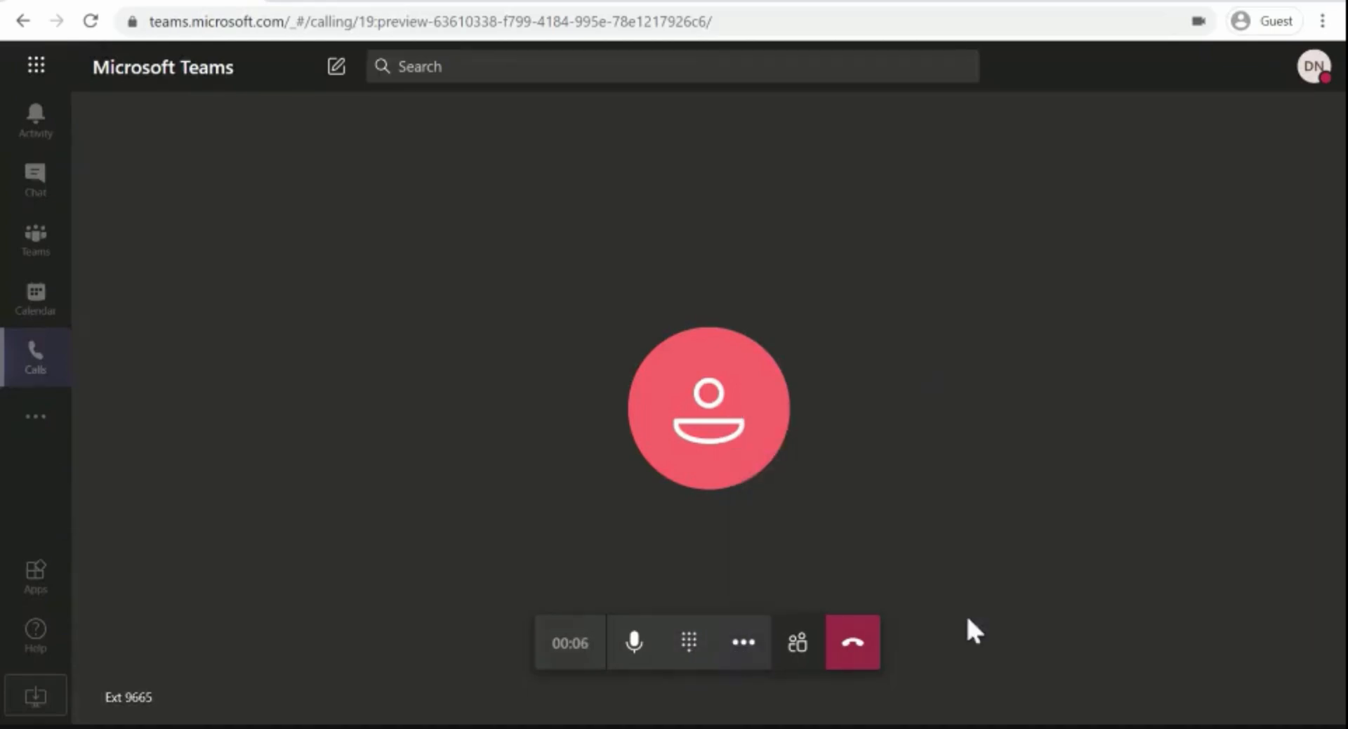
left_click(852, 641)
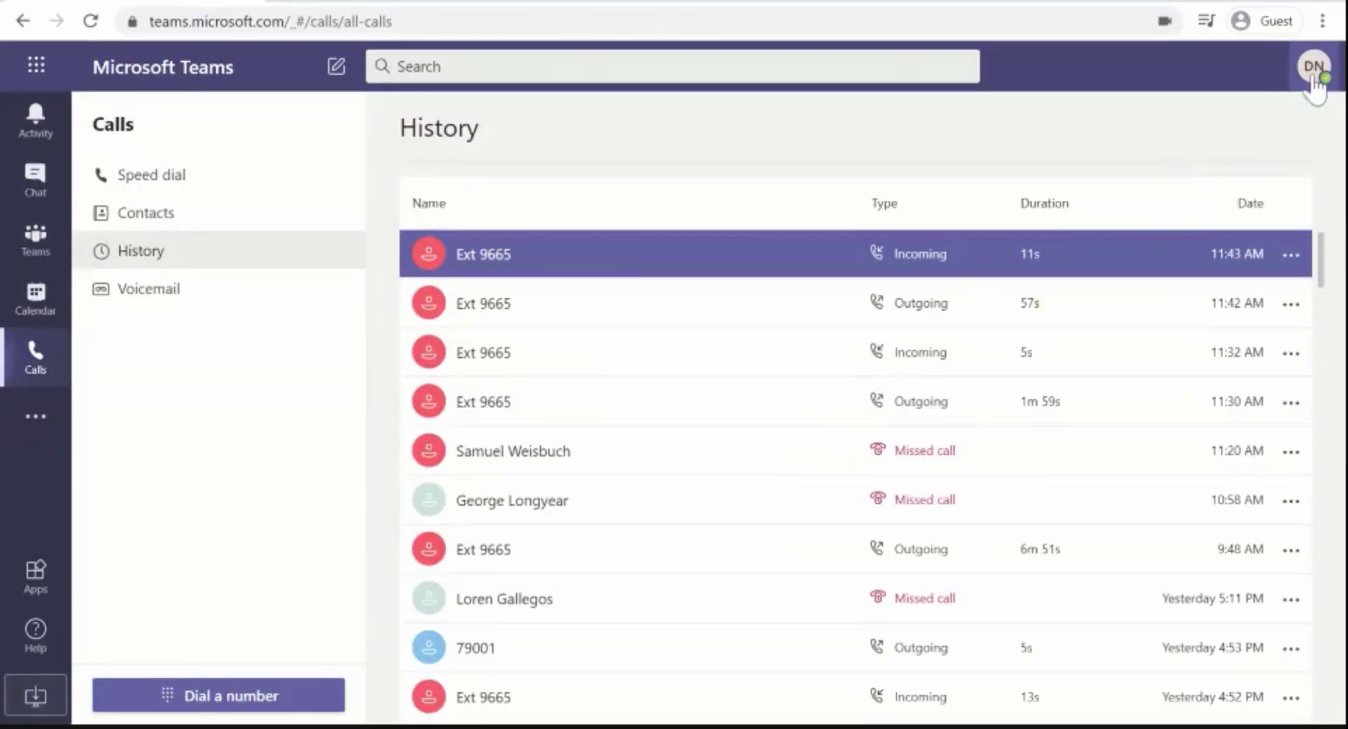
Go from the profile menu to Settings and select the Calls category.
left_click(1313, 68)
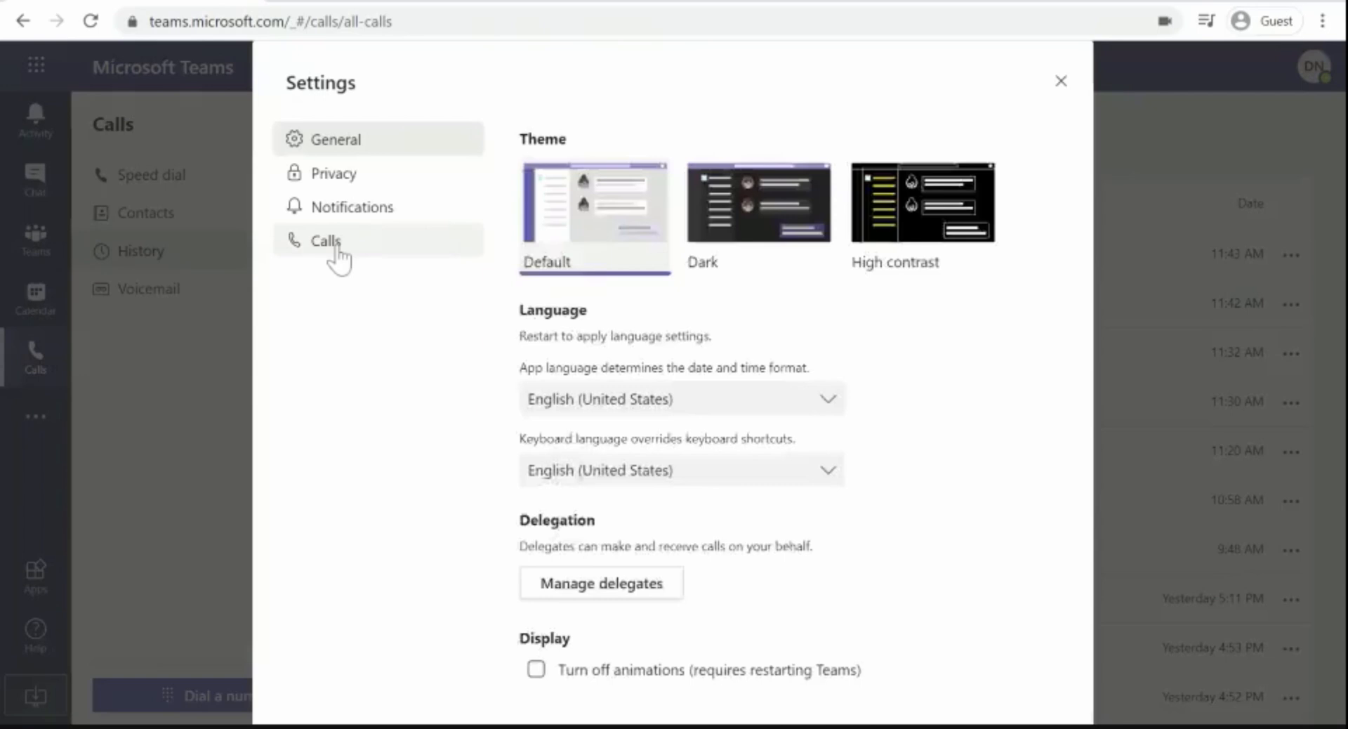
left_click(325, 241)
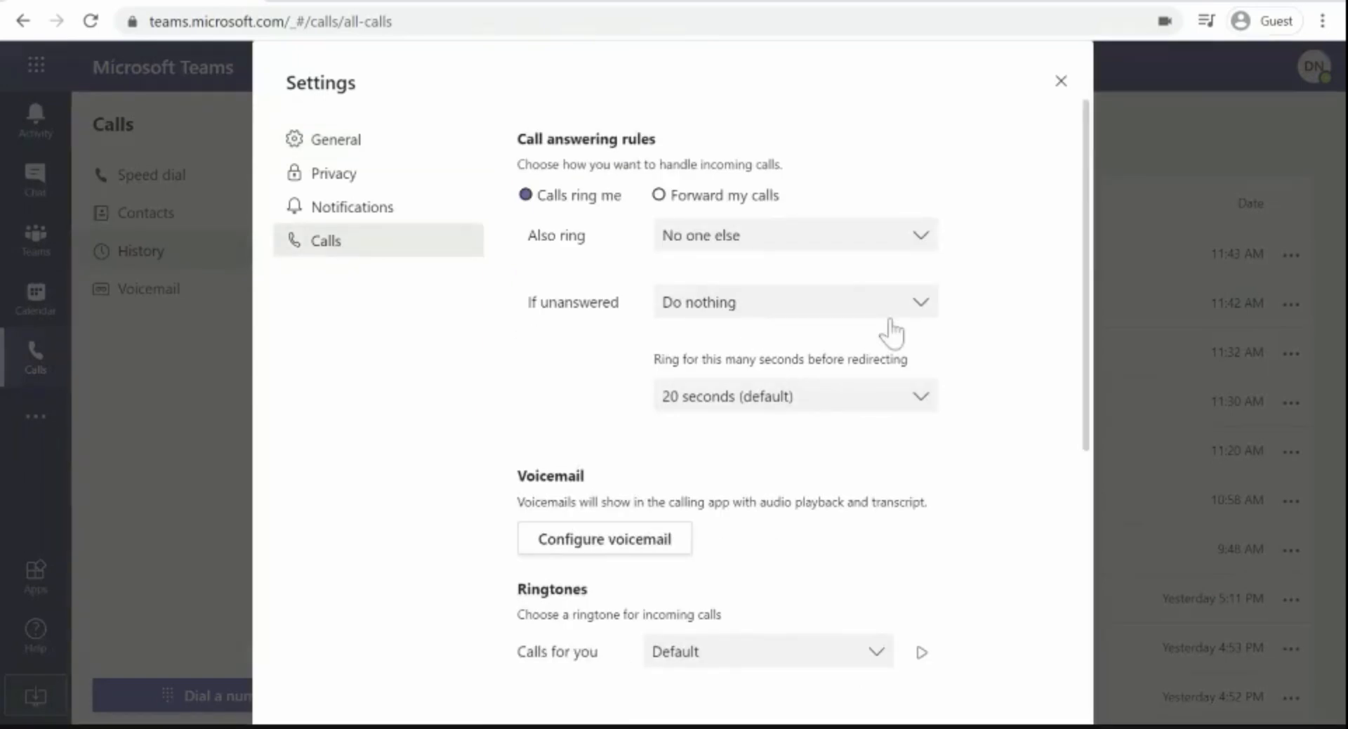
mouse_move(992, 311)
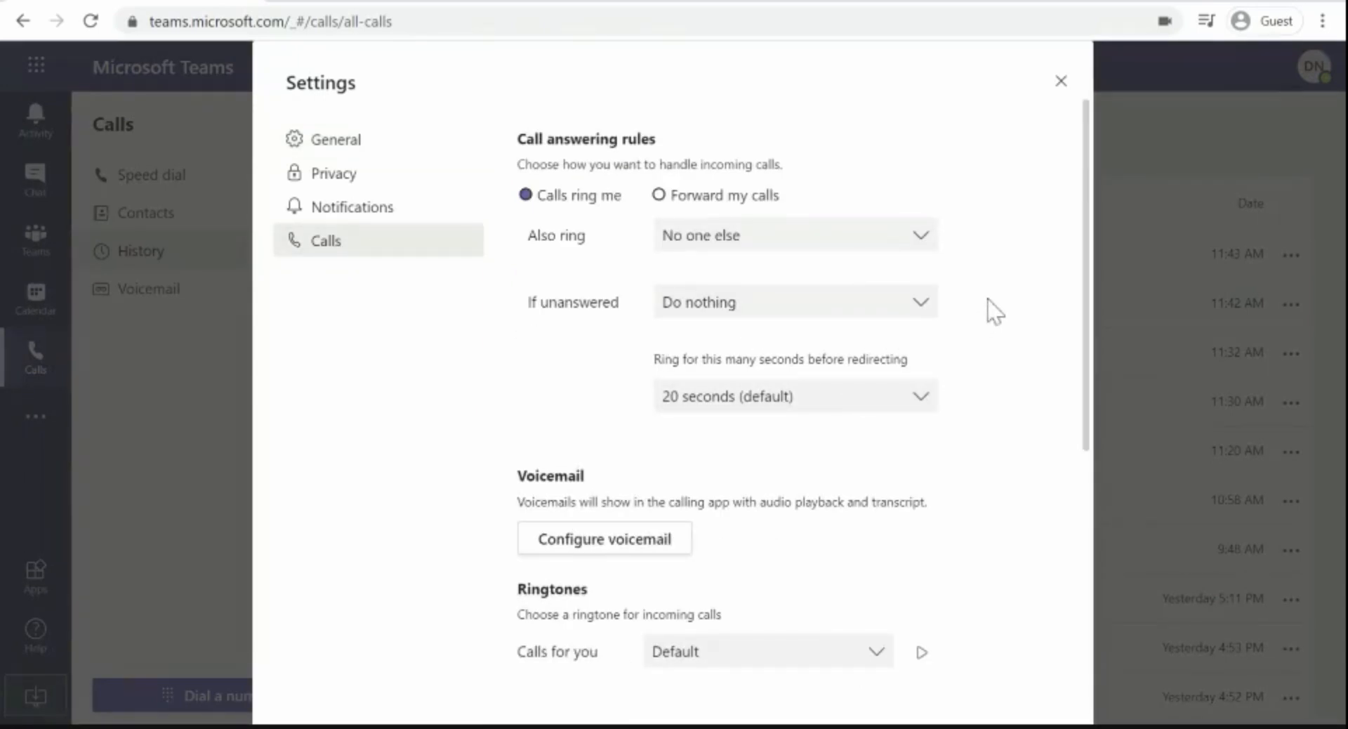
mouse_move(688, 327)
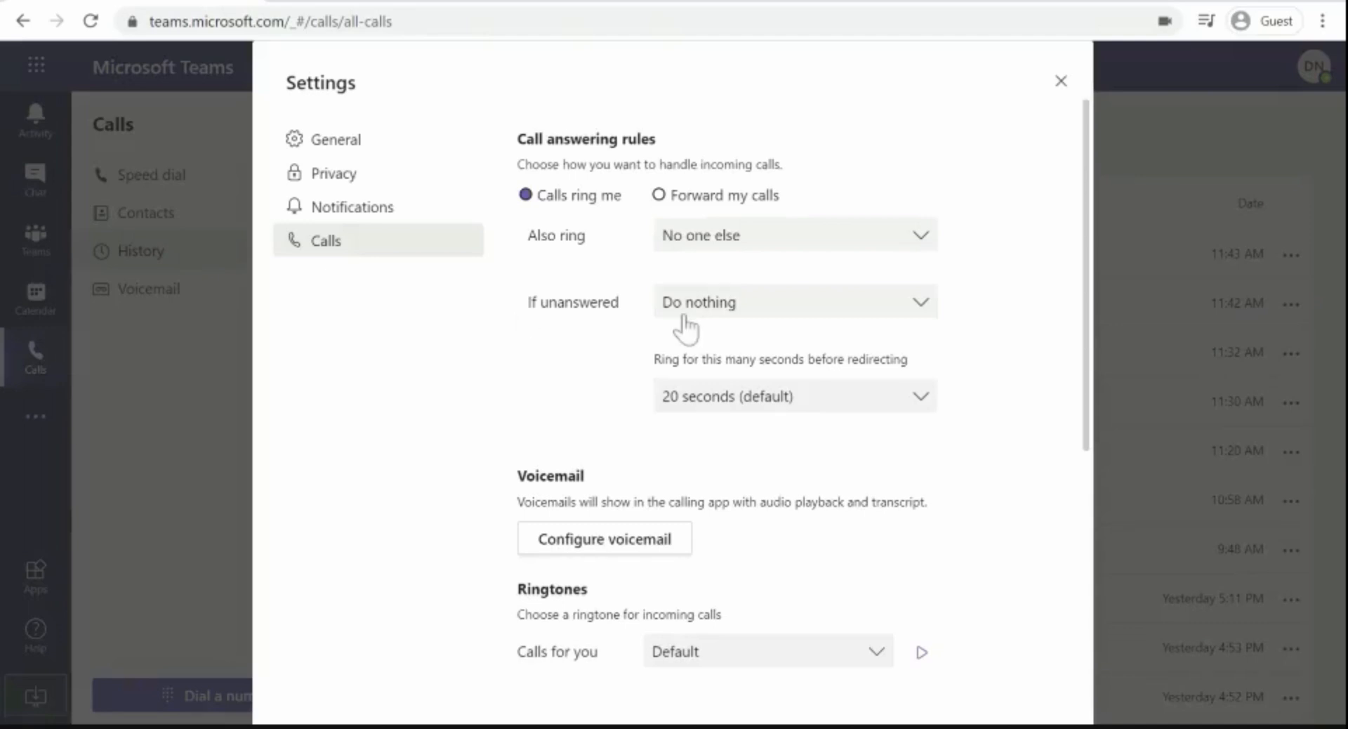
mouse_move(983, 309)
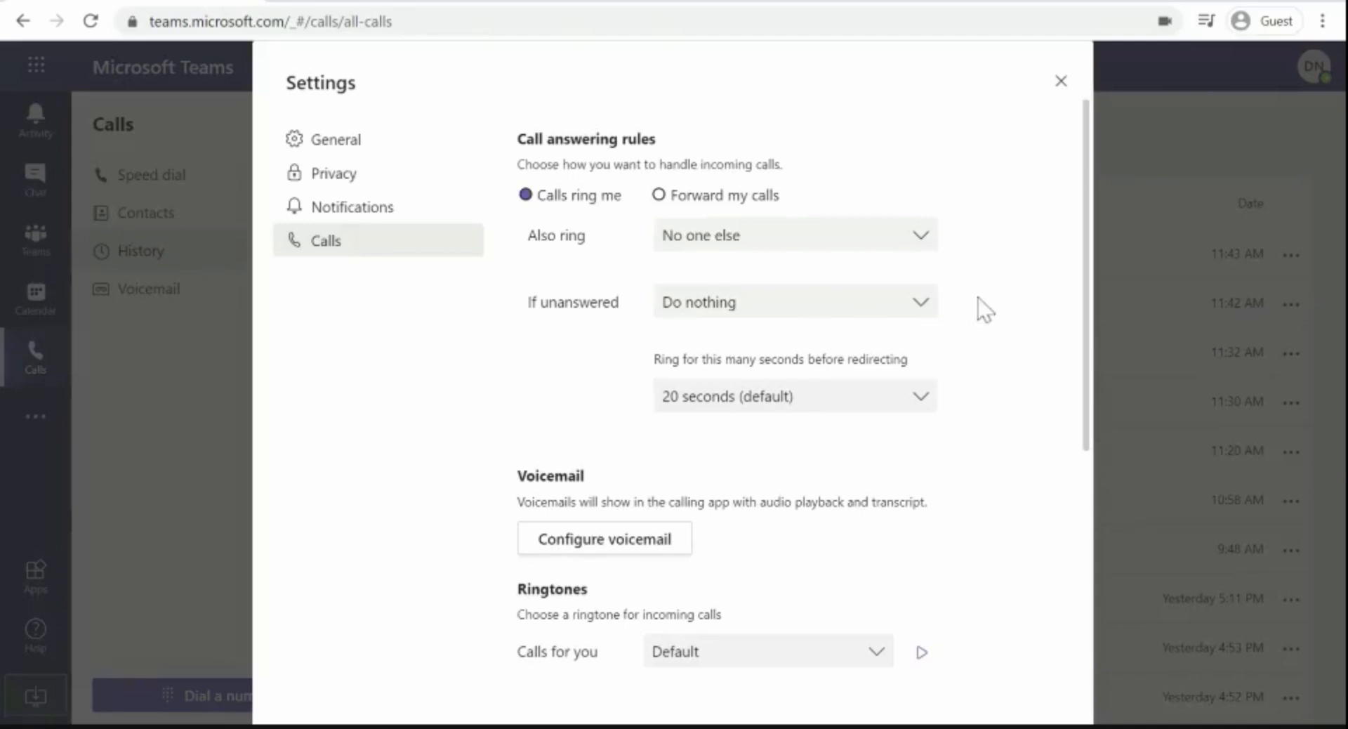
mouse_move(986, 312)
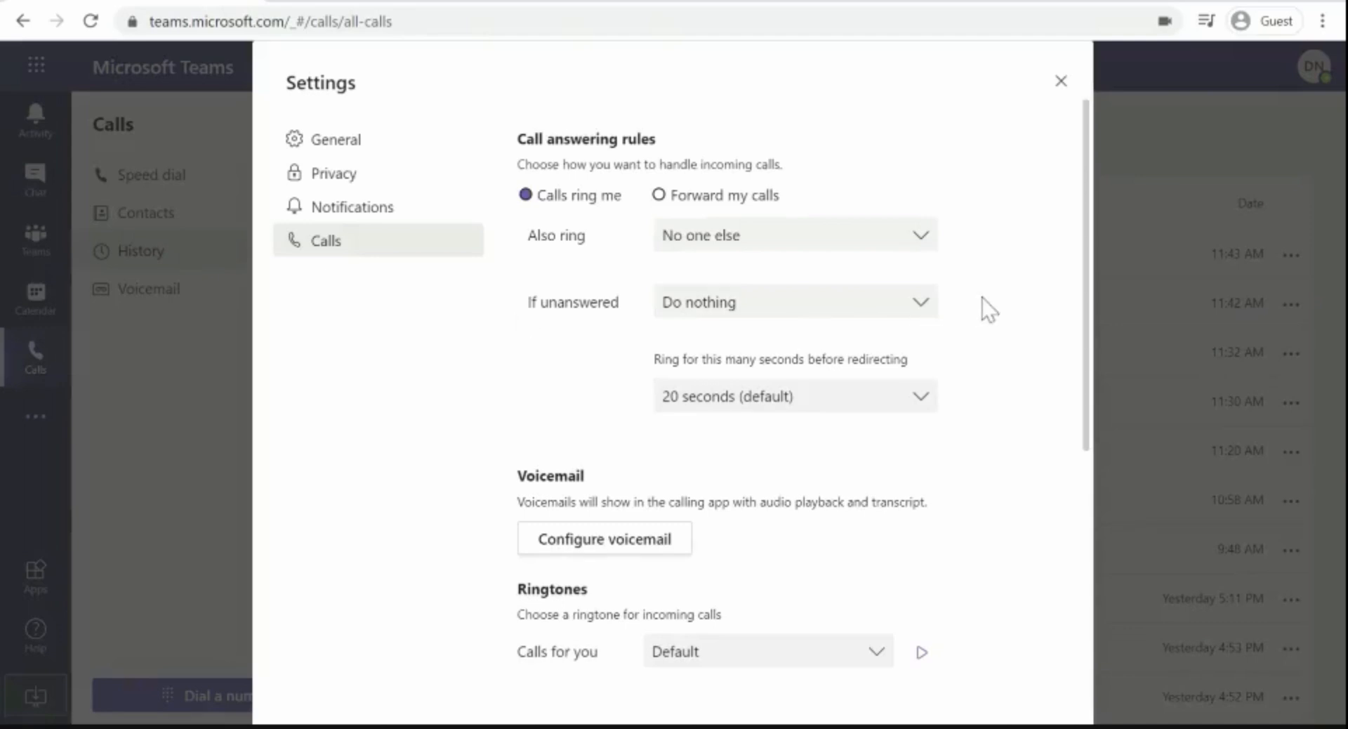
mouse_move(531, 323)
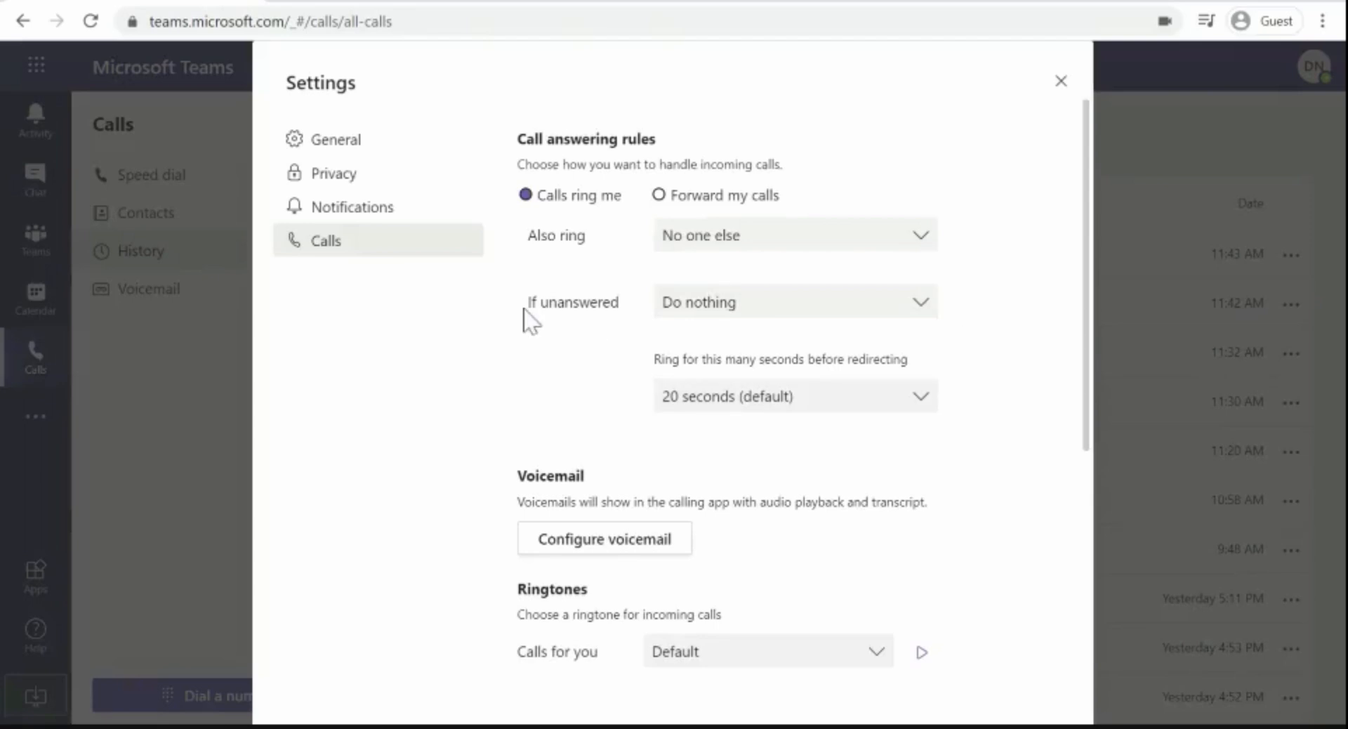
mouse_move(921, 313)
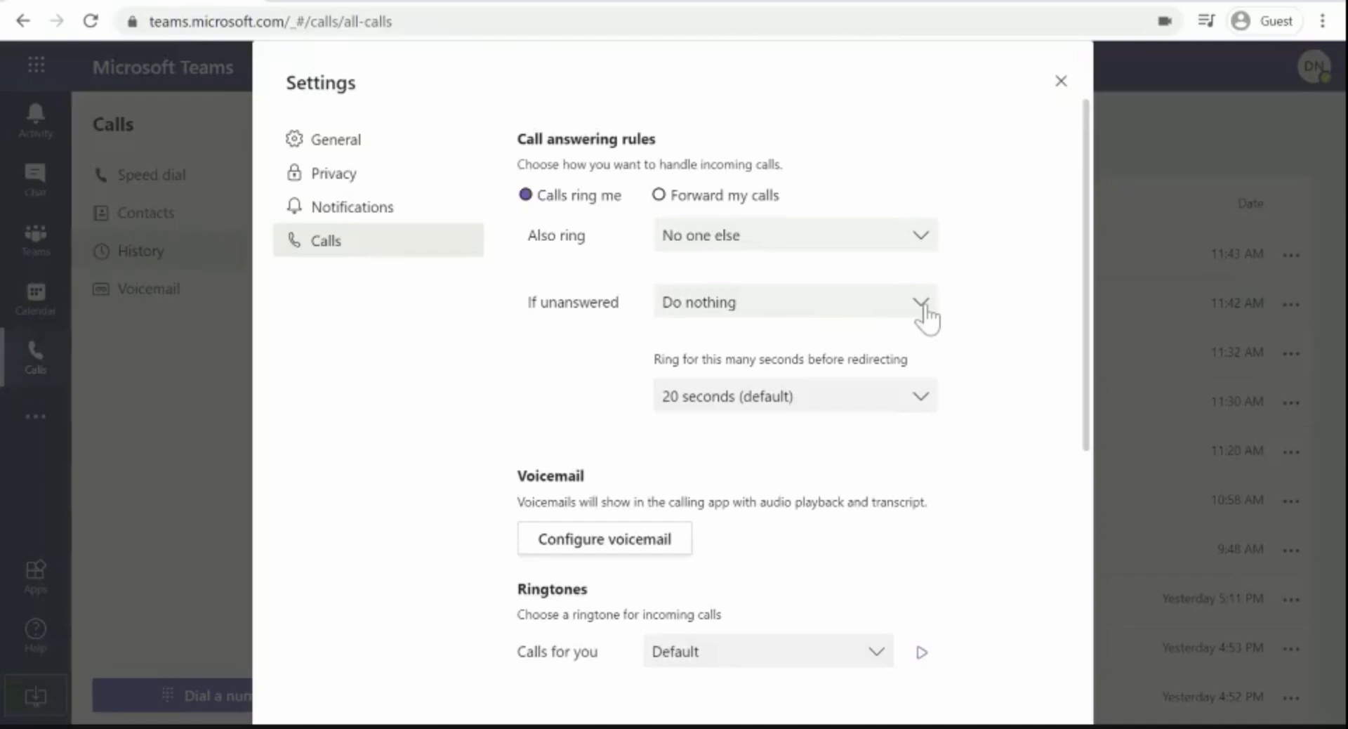
Set 'If unanswered' to Voicemail, keeping the 20-second ring time.
left_click(919, 302)
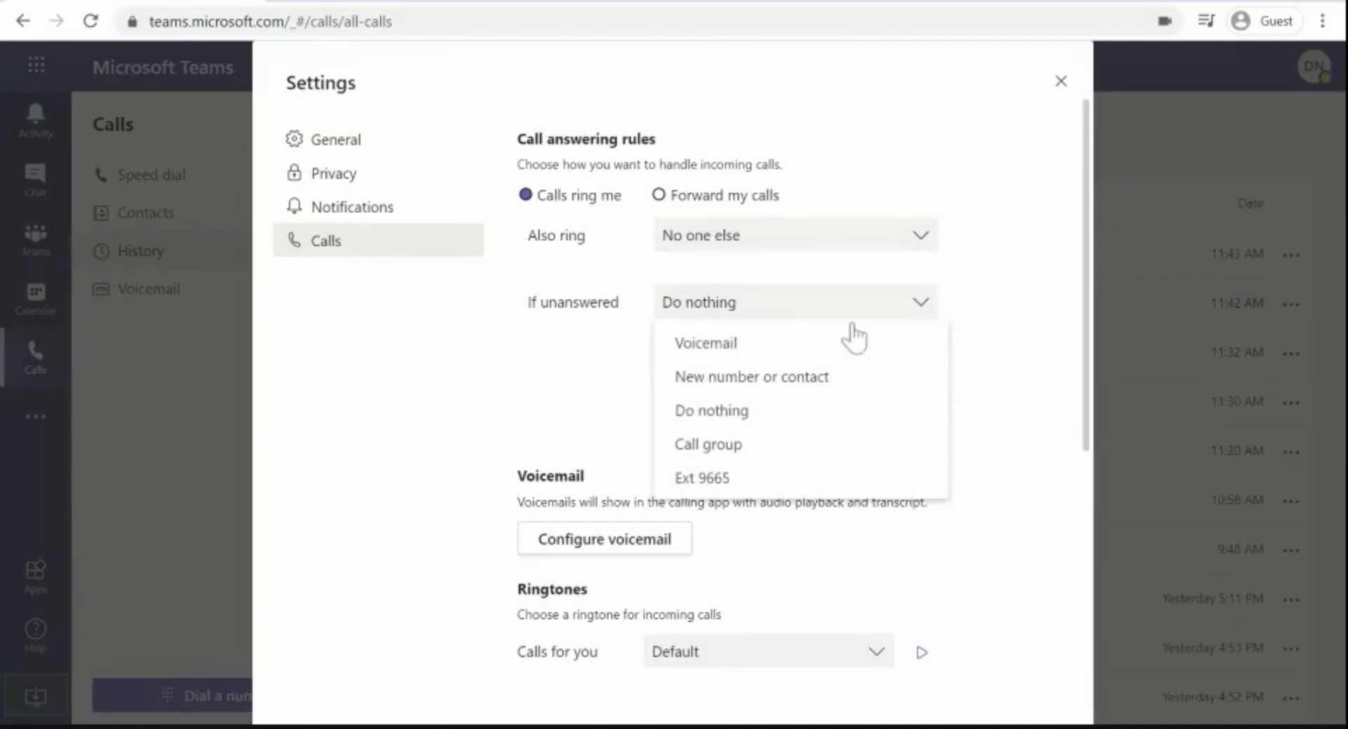
left_click(705, 342)
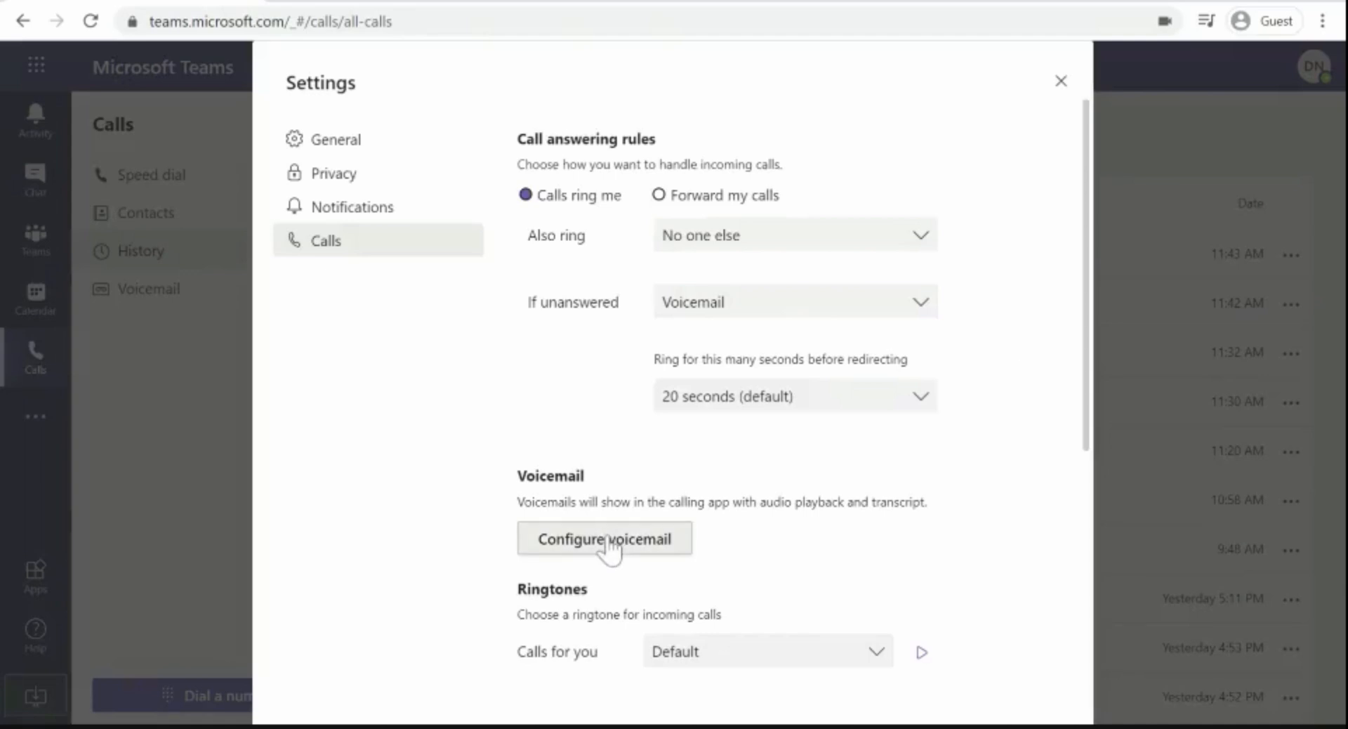
mouse_move(993, 438)
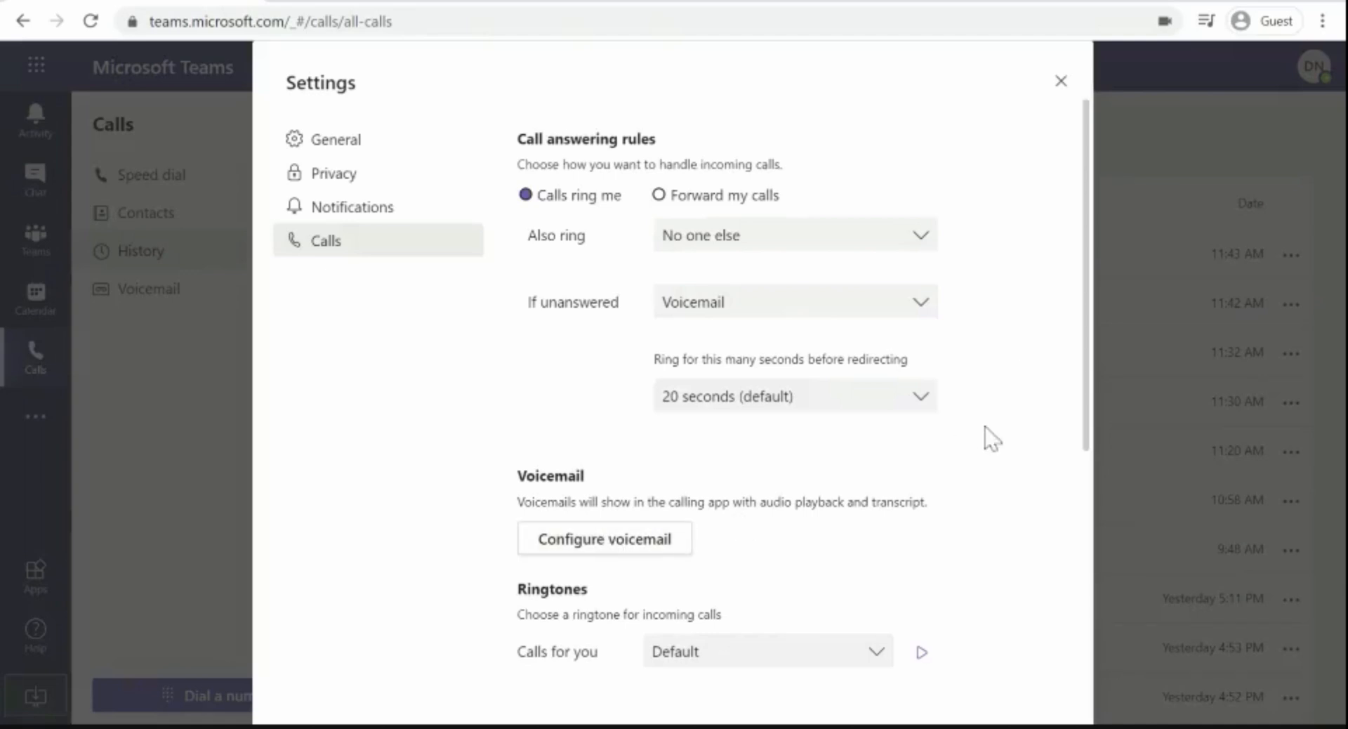
mouse_move(993, 425)
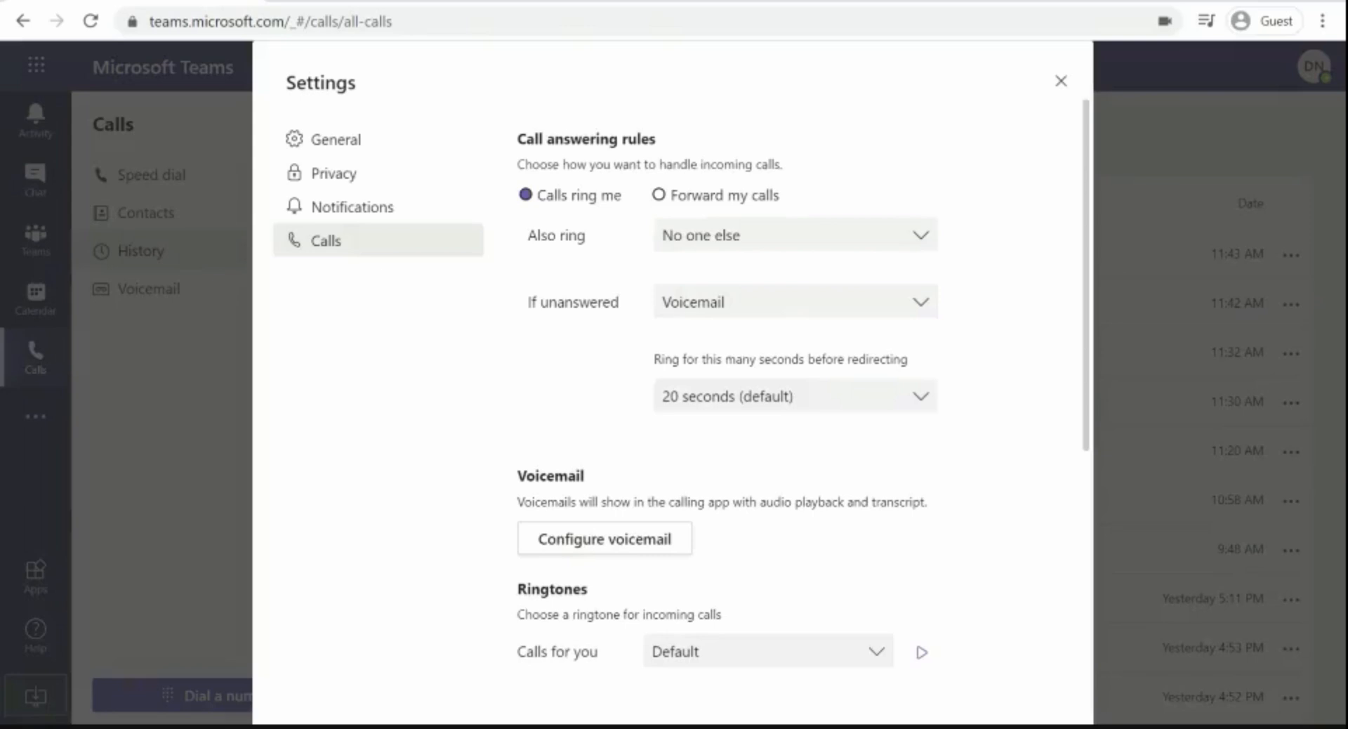
mouse_move(1103, 274)
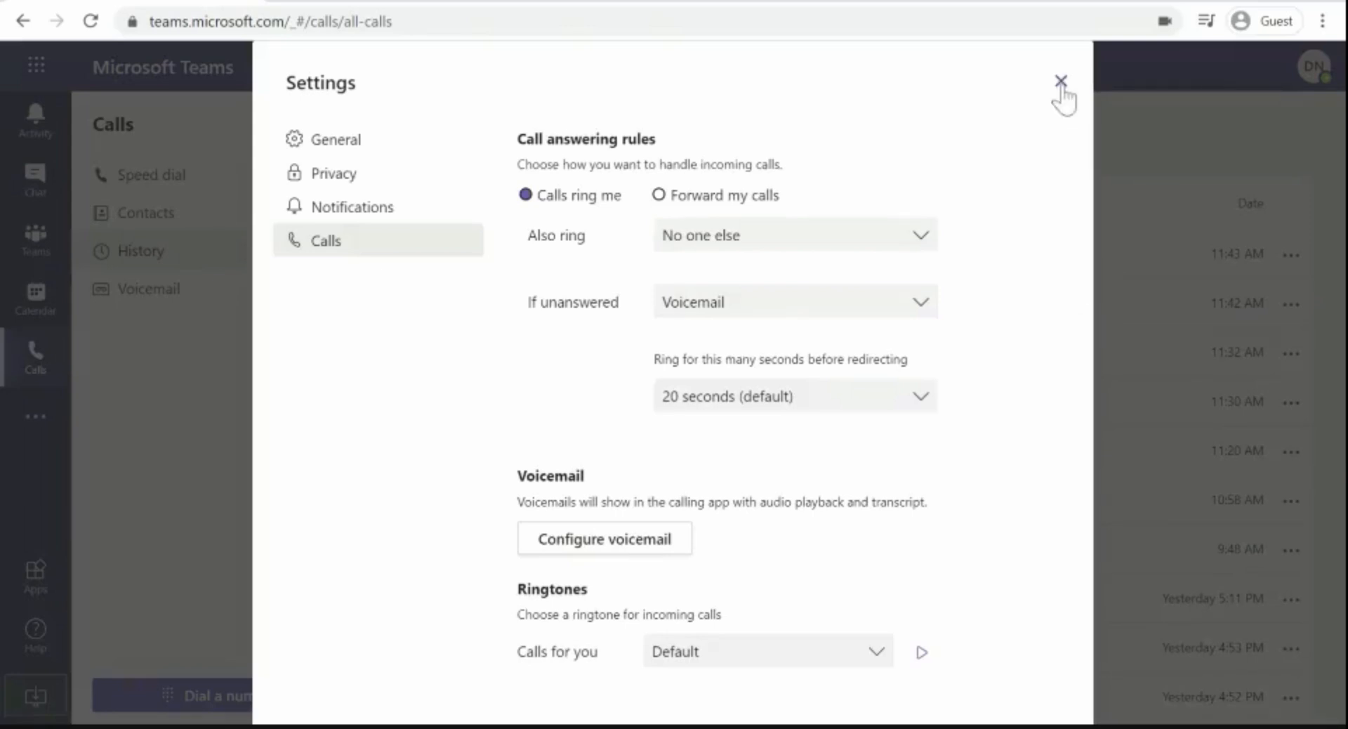
Close the Settings dialog, returning to the call history.
left_click(1061, 81)
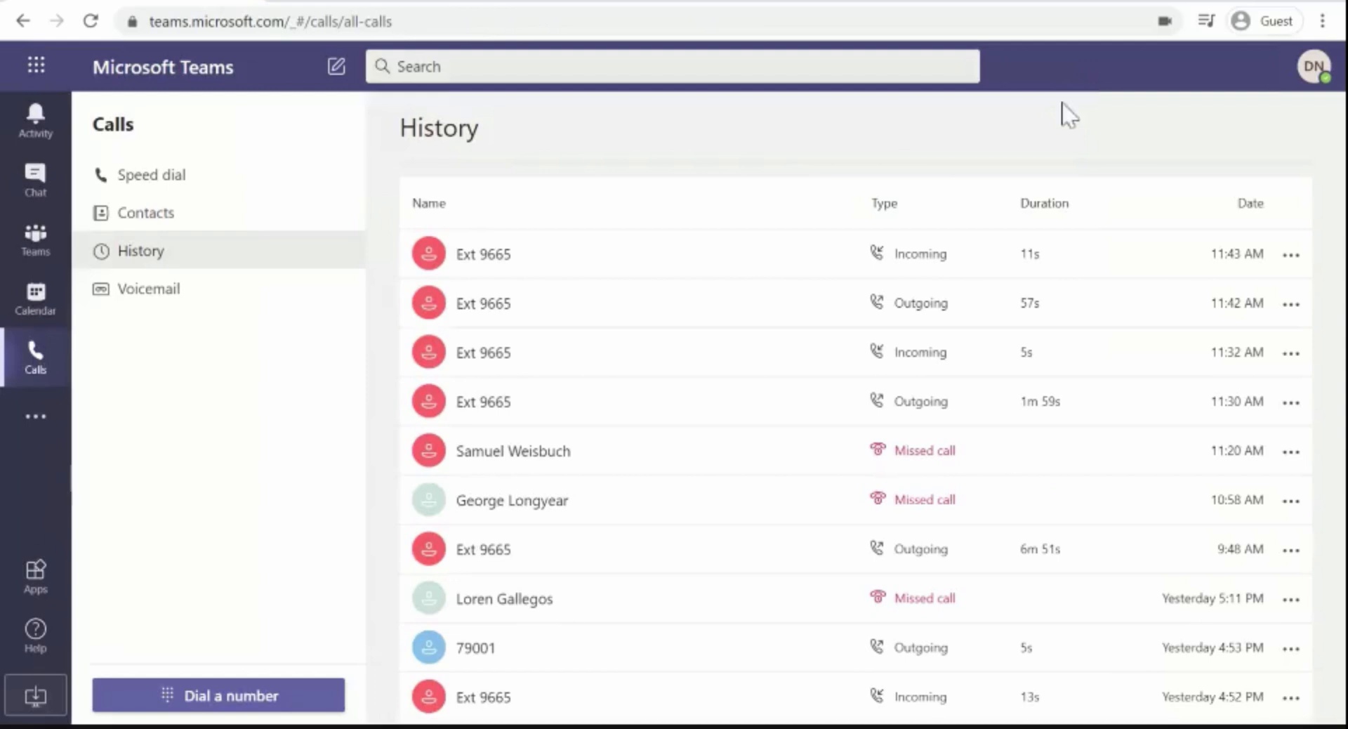
mouse_move(1050, 145)
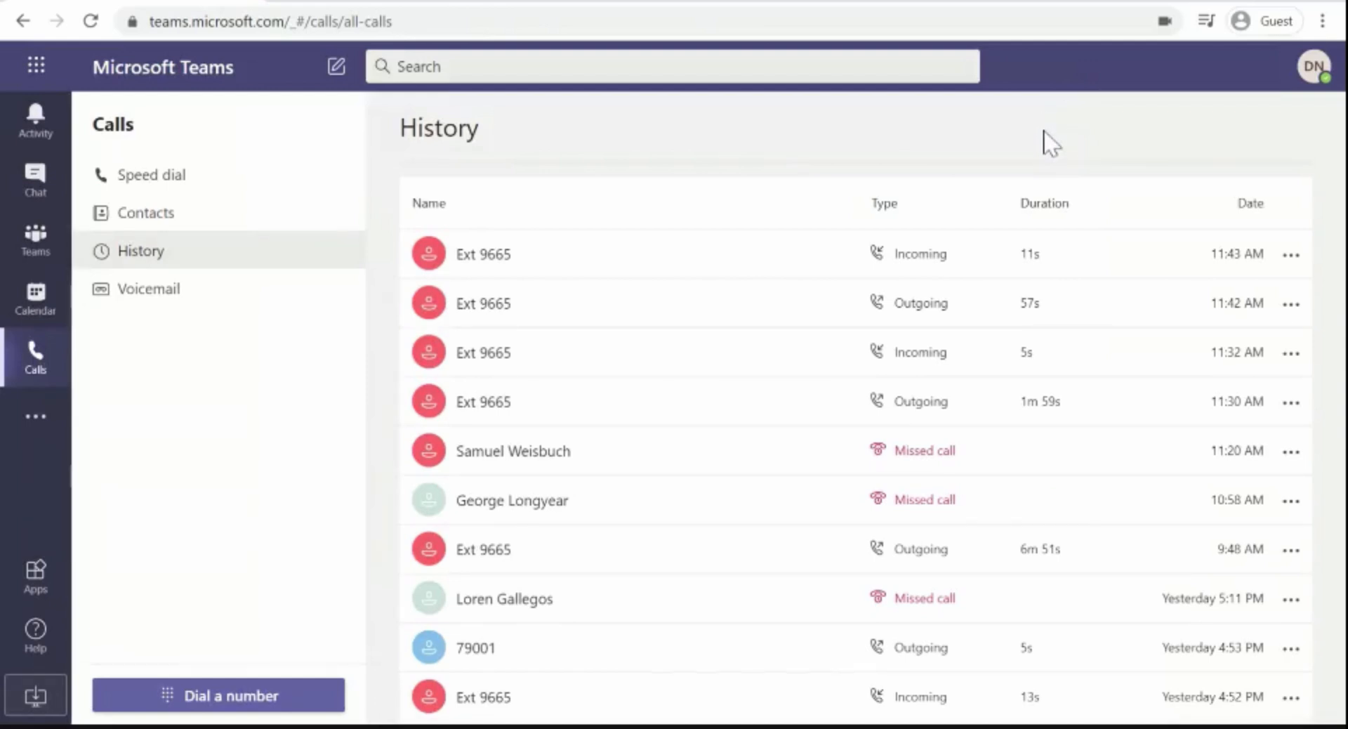